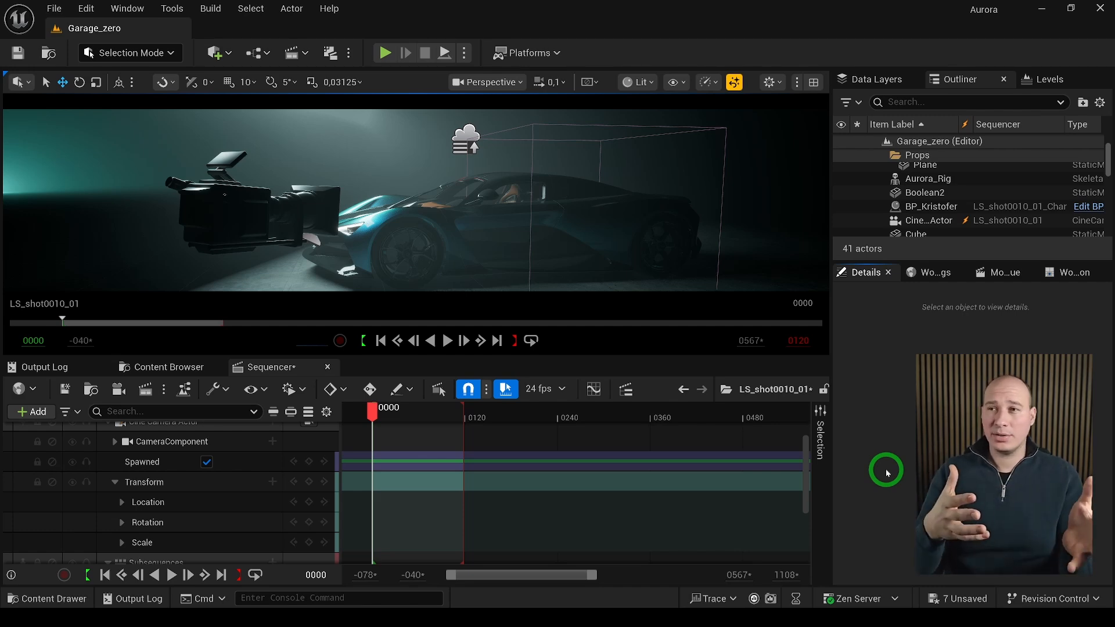
# Set the level sequence's playback end frame to 0500.
pyautogui.click(287, 389)
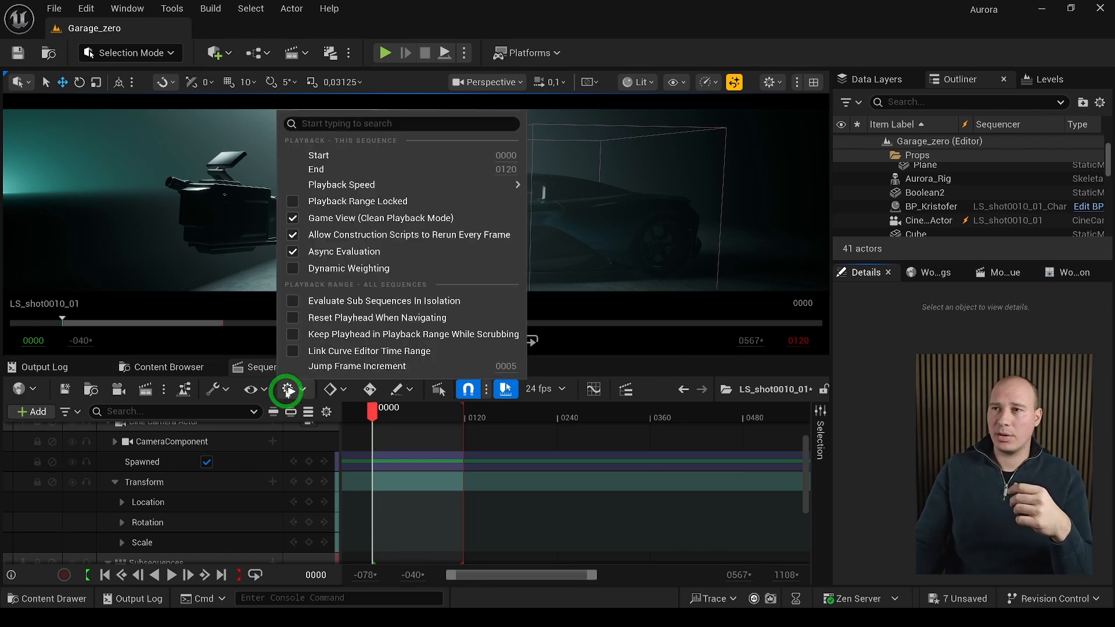
pyautogui.moveTo(411, 172)
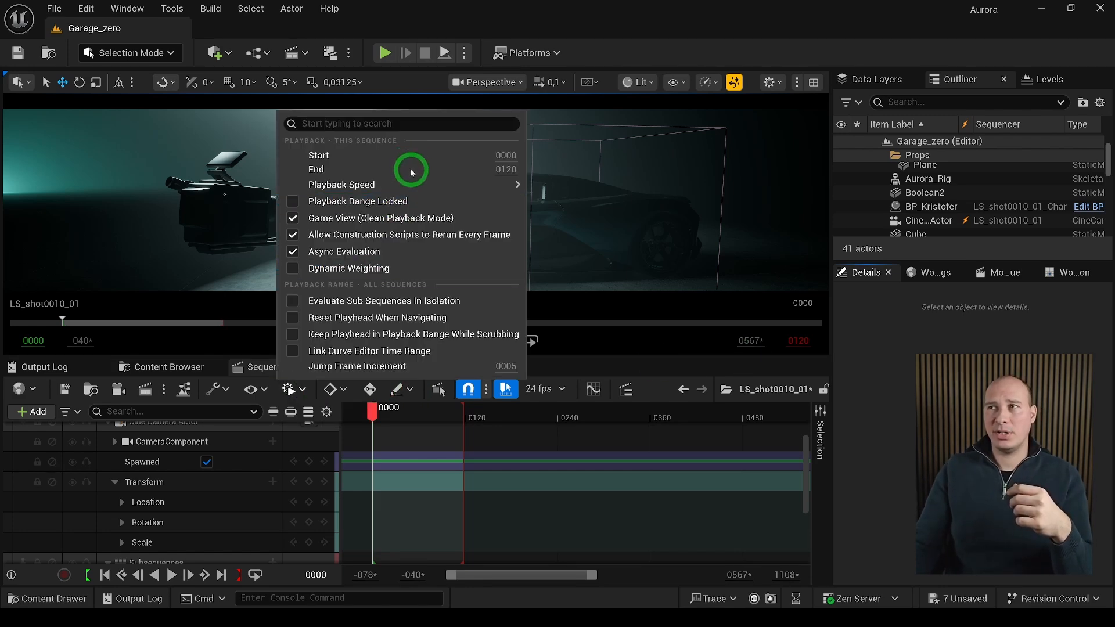
pyautogui.click(507, 169)
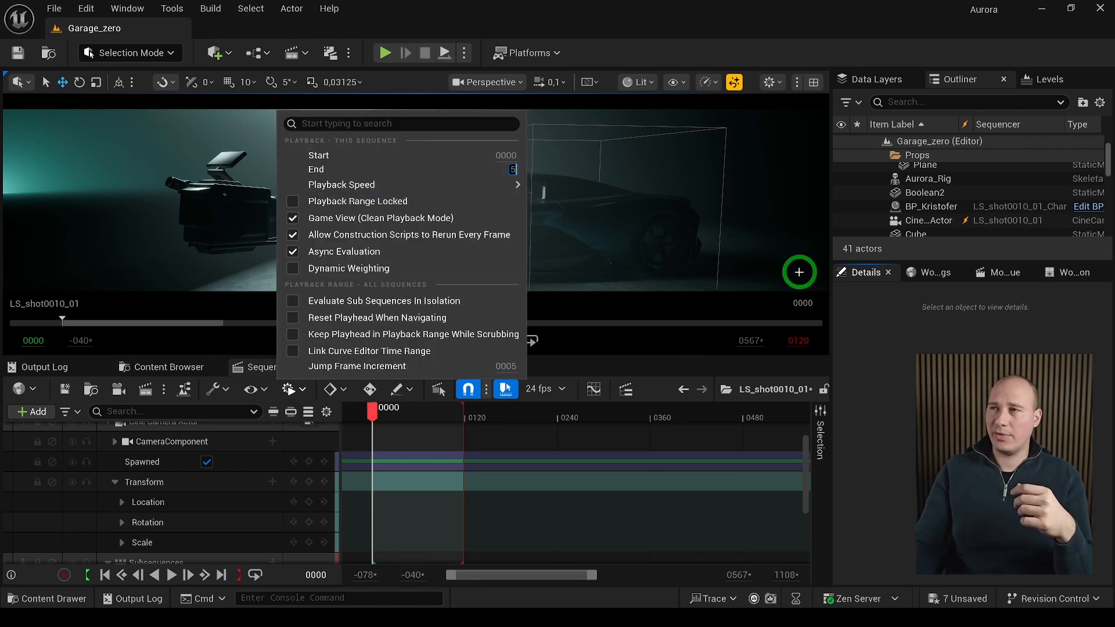
pyautogui.write('0500')
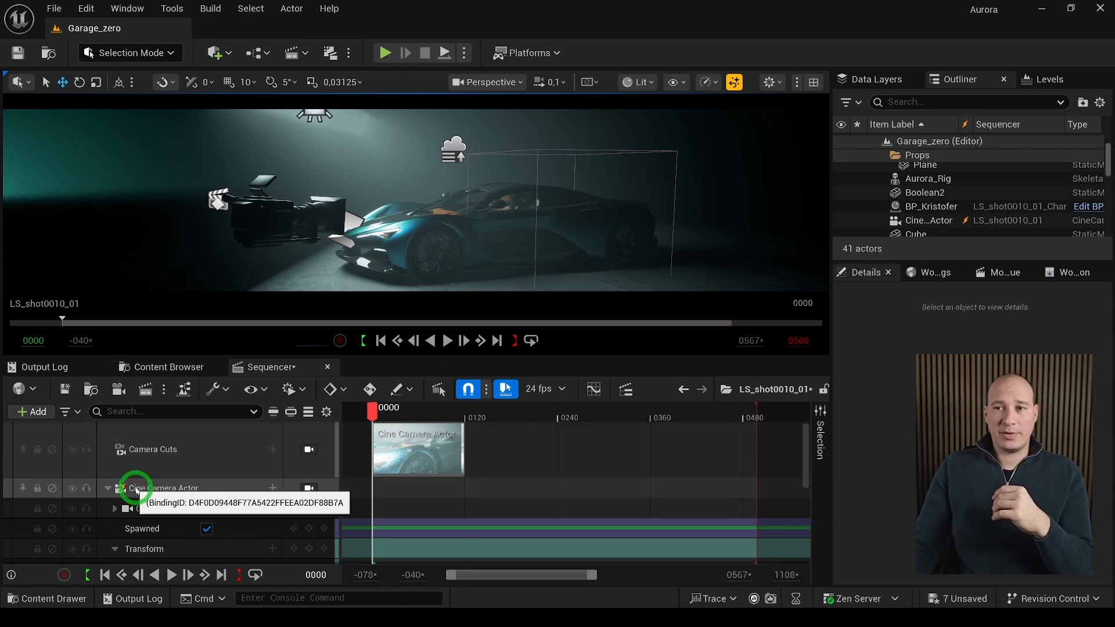
# Filter the Outliner for 'camera' and nudge the cine camera to X -174, pitch -7°.
pyautogui.click(164, 488)
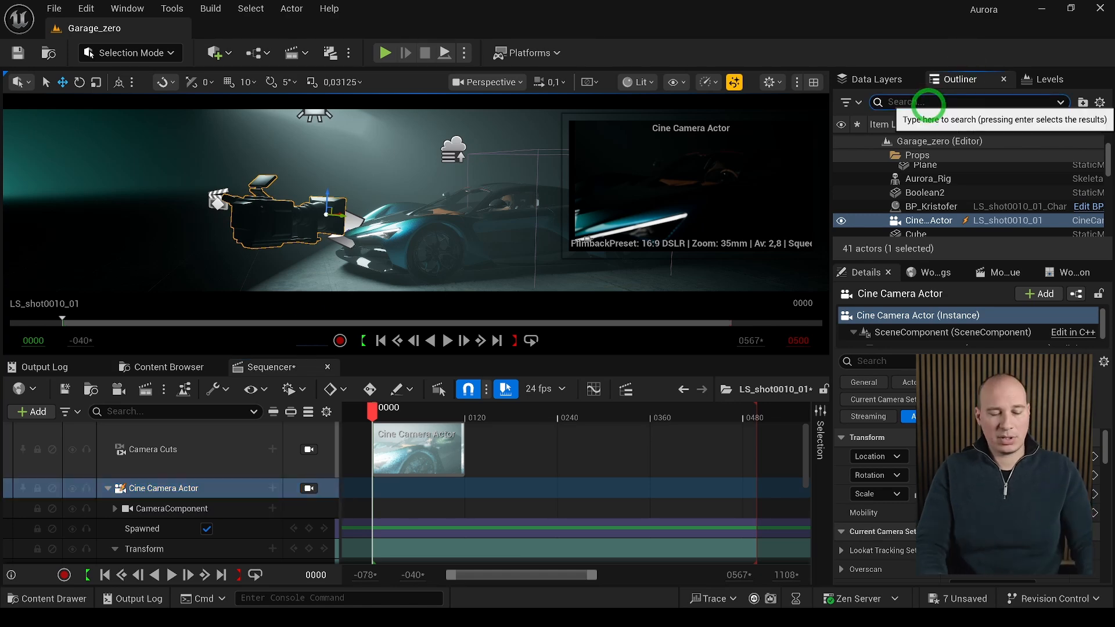
pyautogui.write('camera')
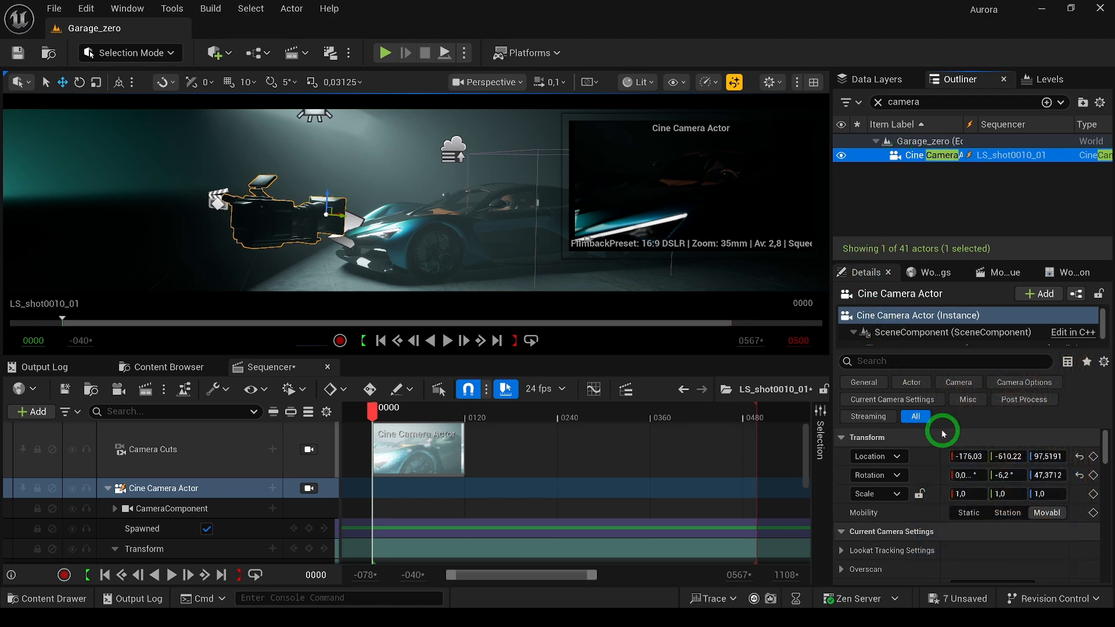
pyautogui.moveTo(1093, 440)
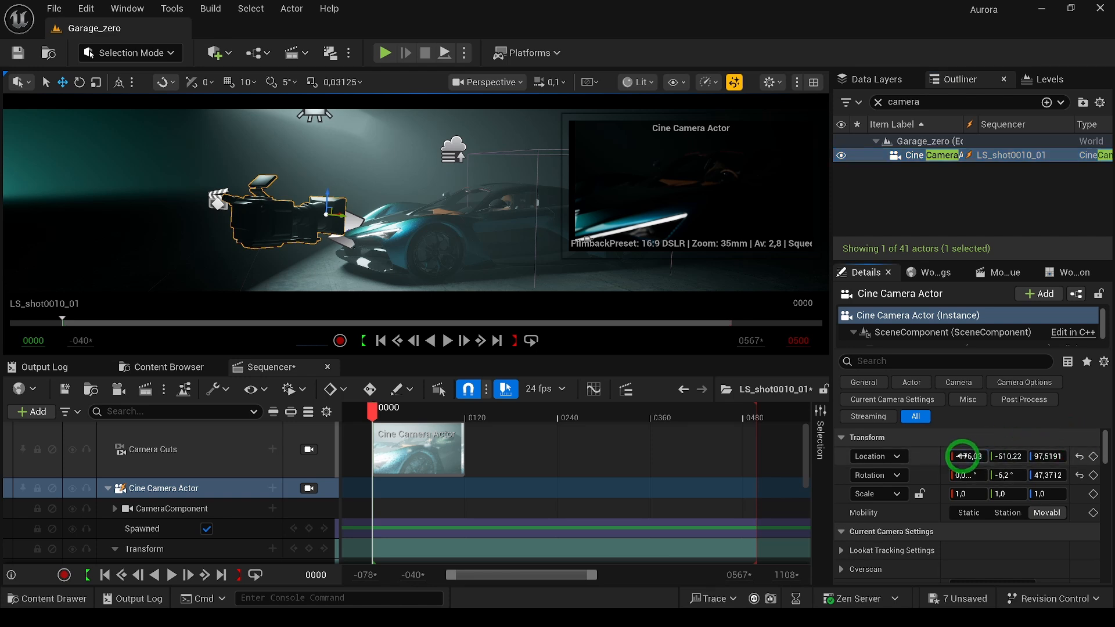
pyautogui.moveTo(967, 456); pyautogui.dragTo(964, 456)
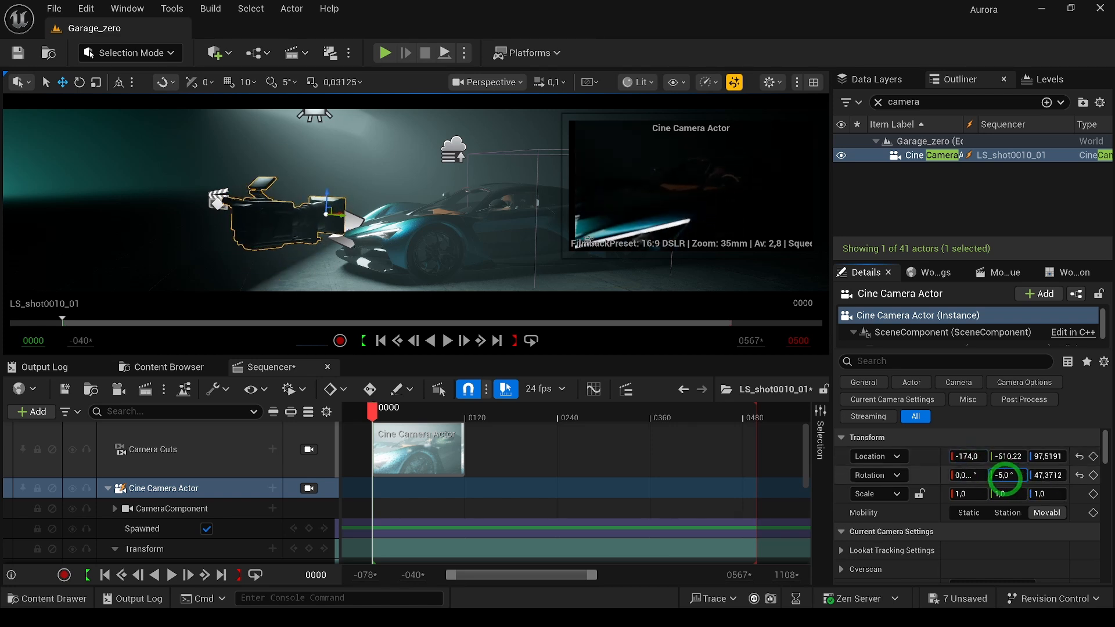
pyautogui.moveTo(1005, 475); pyautogui.dragTo(1005, 491)
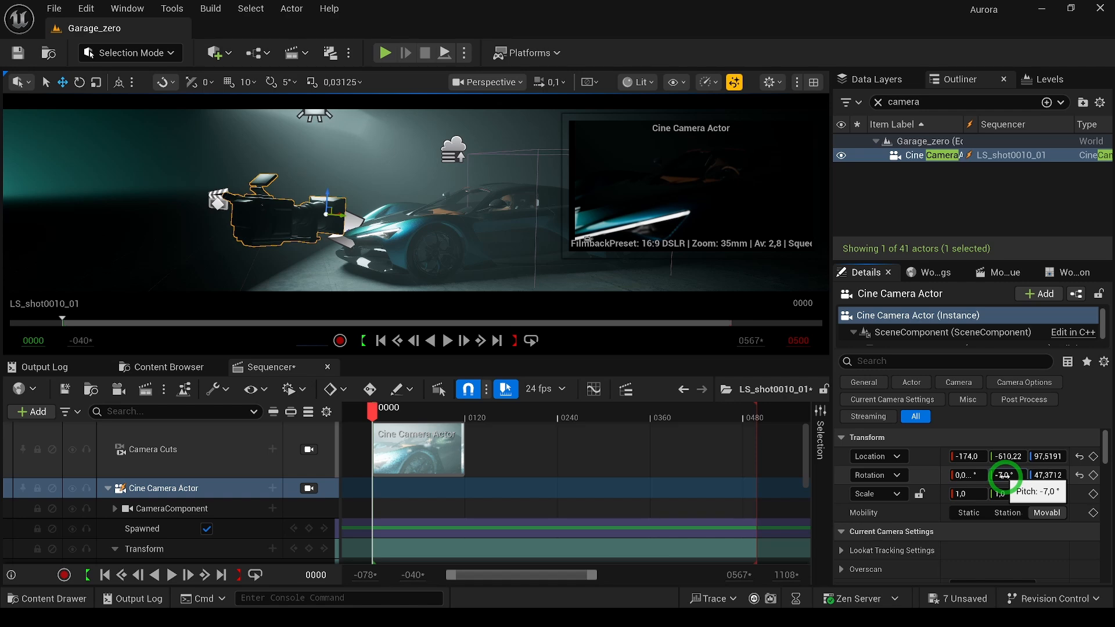
# Pilot the Cine Camera Actor, frame the car, and key its Transform at frame 0.
pyautogui.rightClick(939, 155)
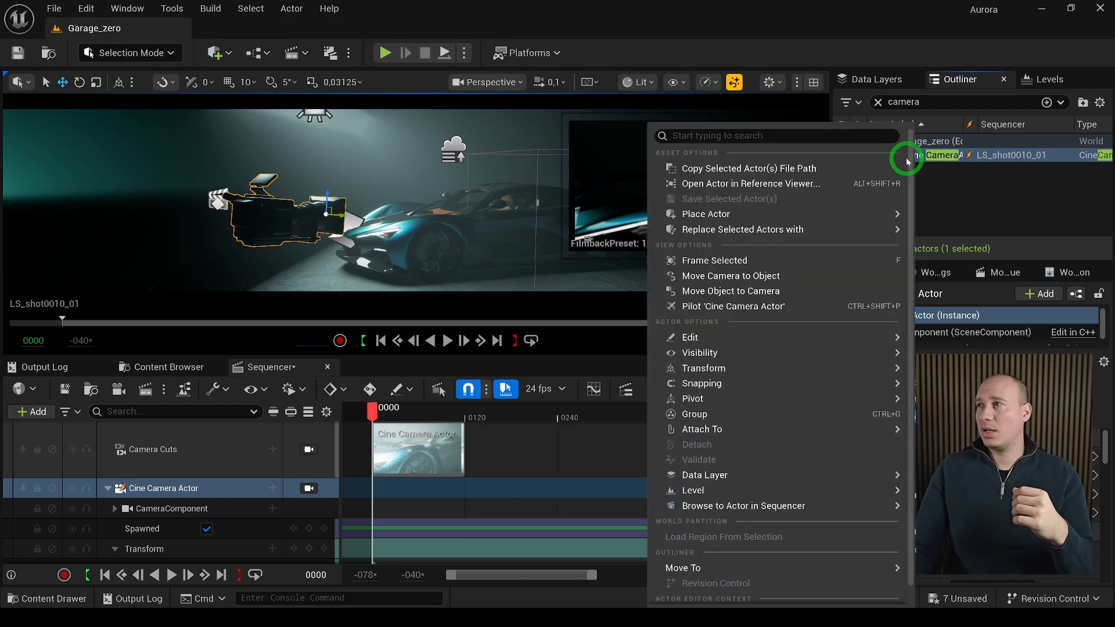
pyautogui.moveTo(731, 306)
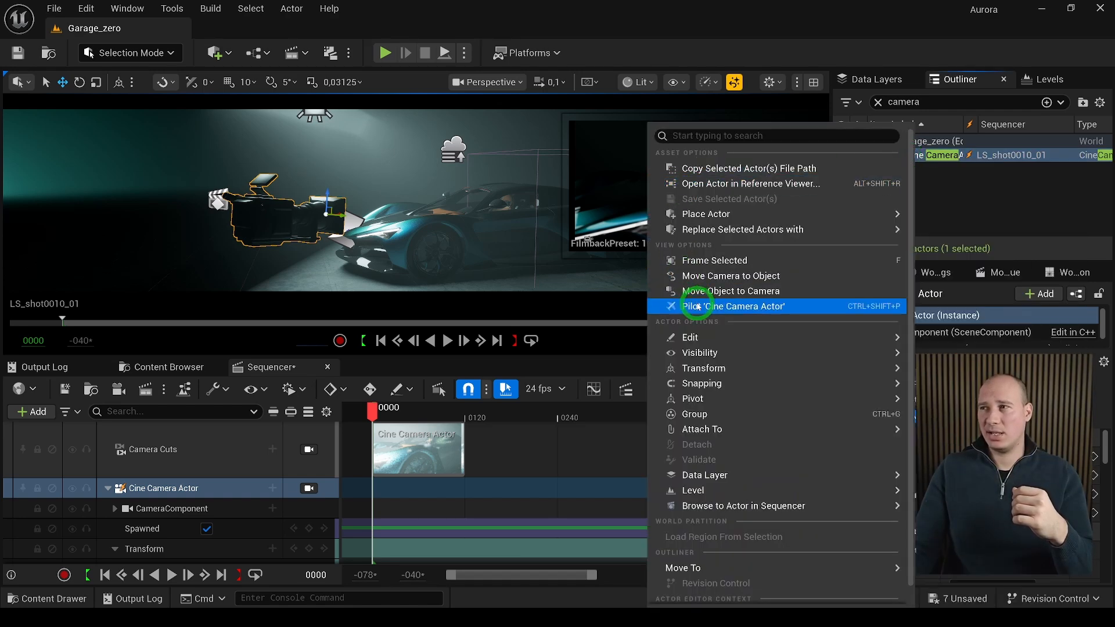
pyautogui.click(725, 307)
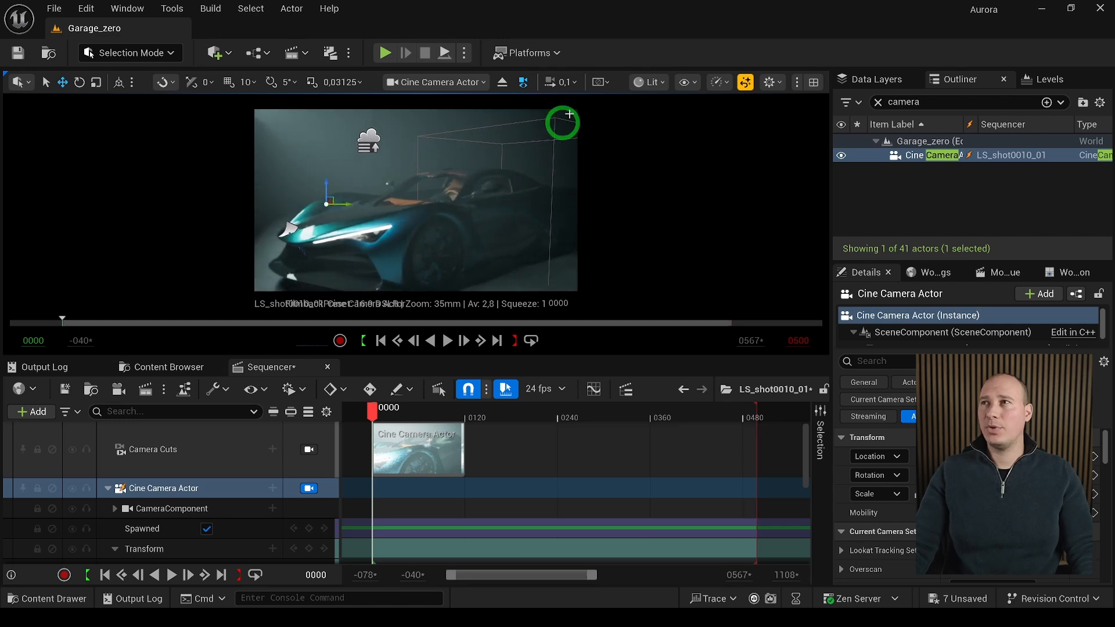
pyautogui.click(559, 82)
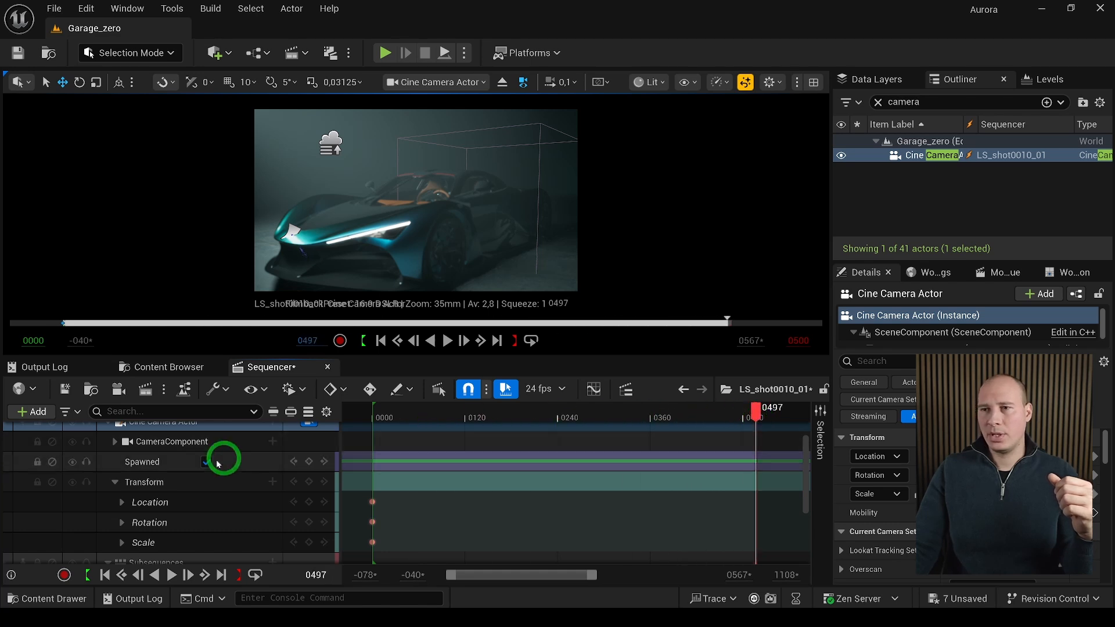
# Key a side view of the car at frame 0206 and preview the camera move.
pyautogui.click(207, 461)
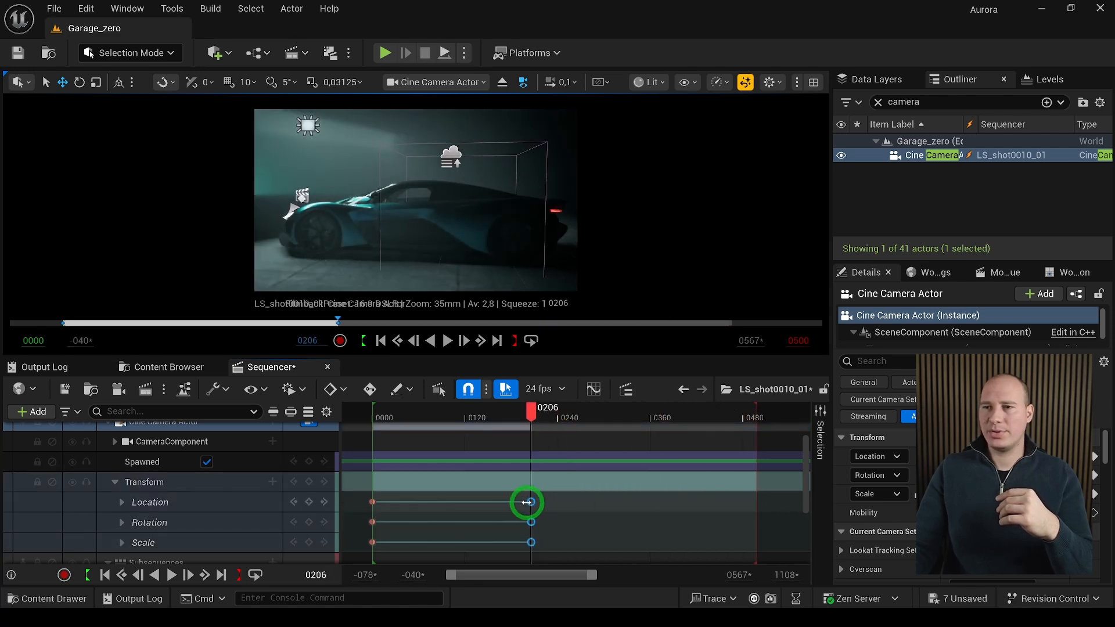
pyautogui.click(168, 574)
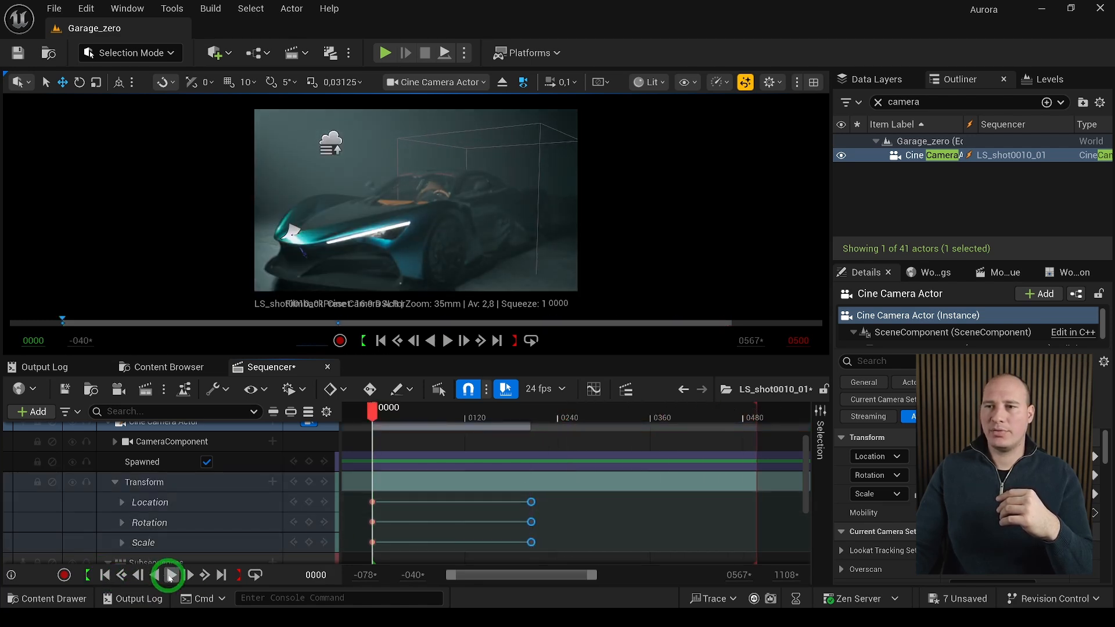
pyautogui.click(168, 574)
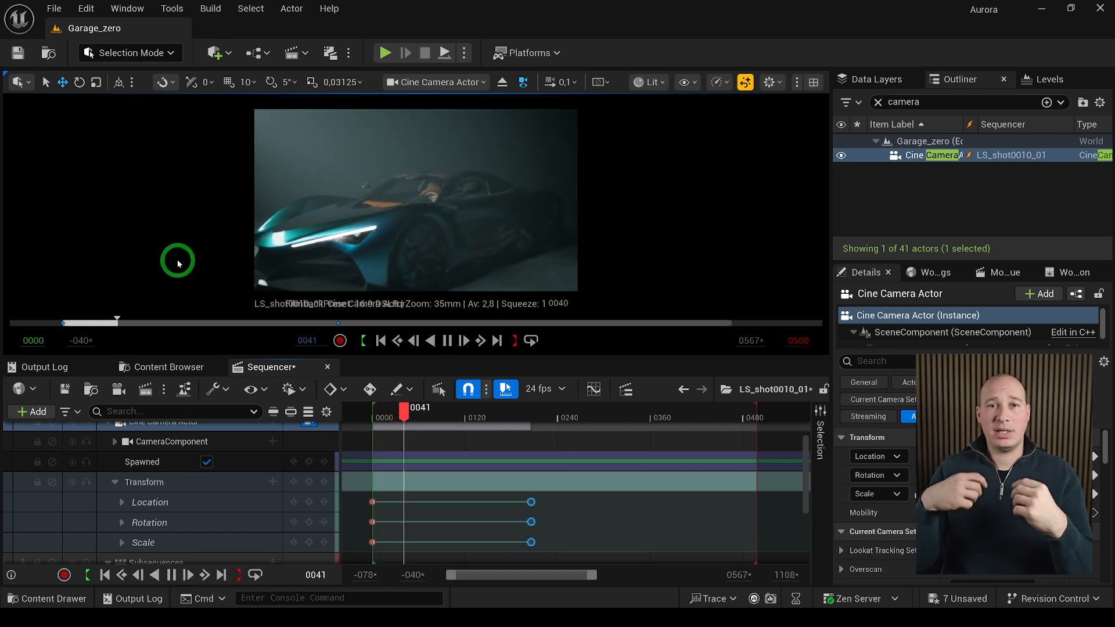
pyautogui.click(168, 574)
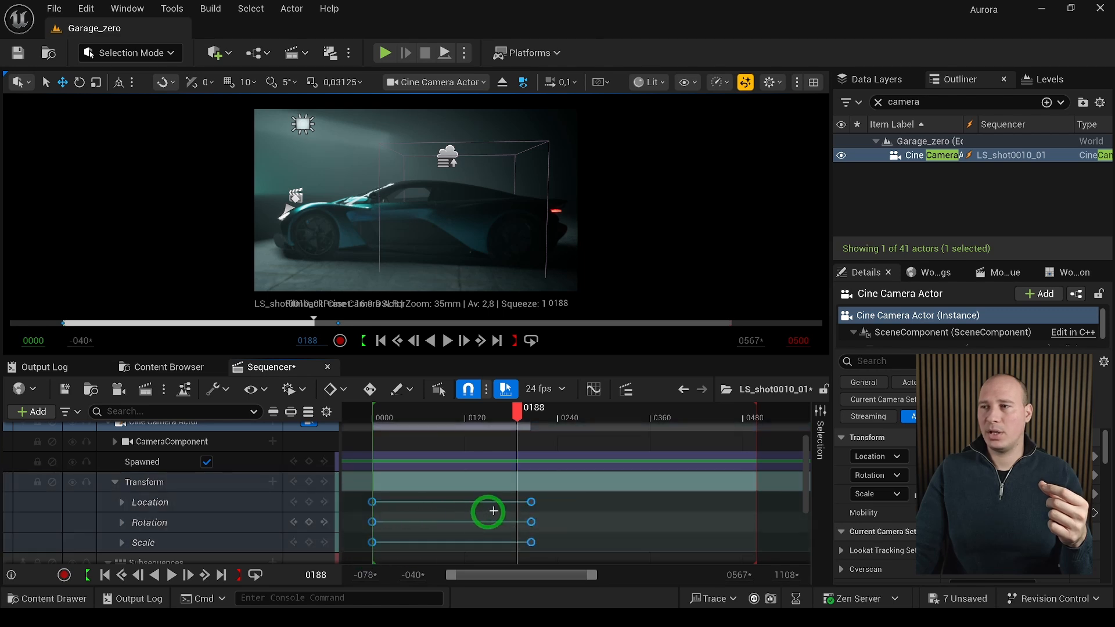
# Switch the camera keyframes to Linear interpolation and rewind to the shot start.
pyautogui.rightClick(489, 511)
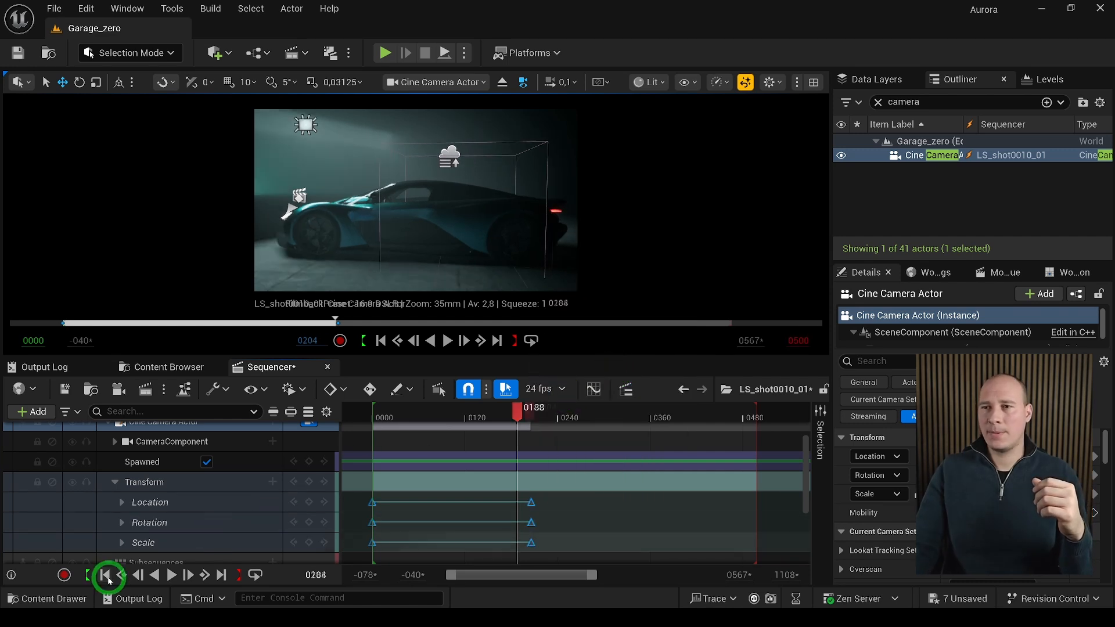
pyautogui.click(171, 575)
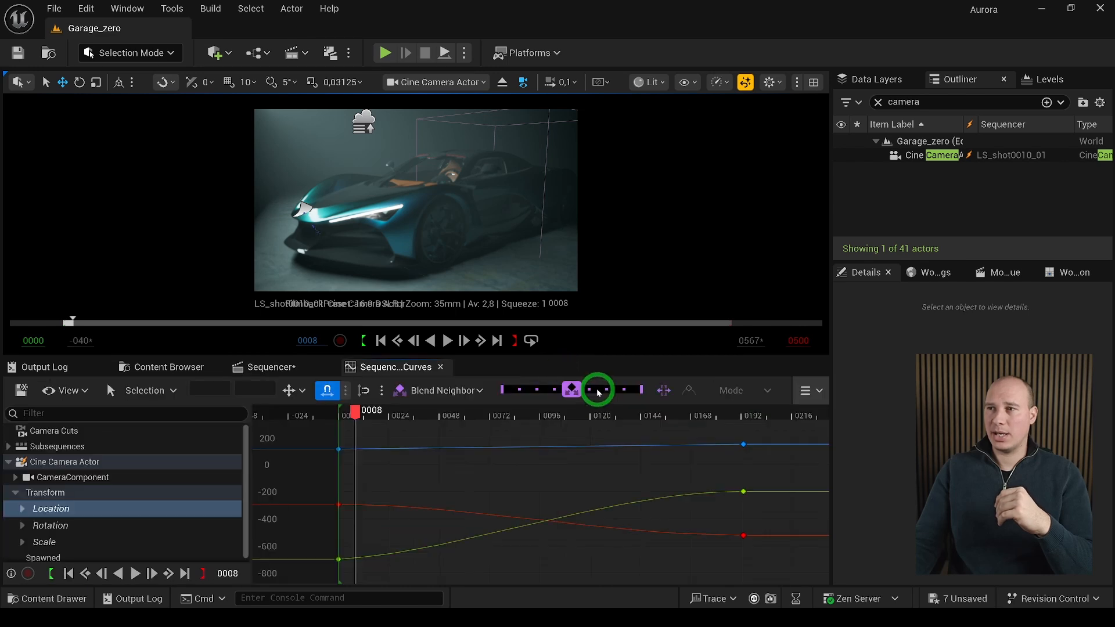
pyautogui.moveTo(653, 374)
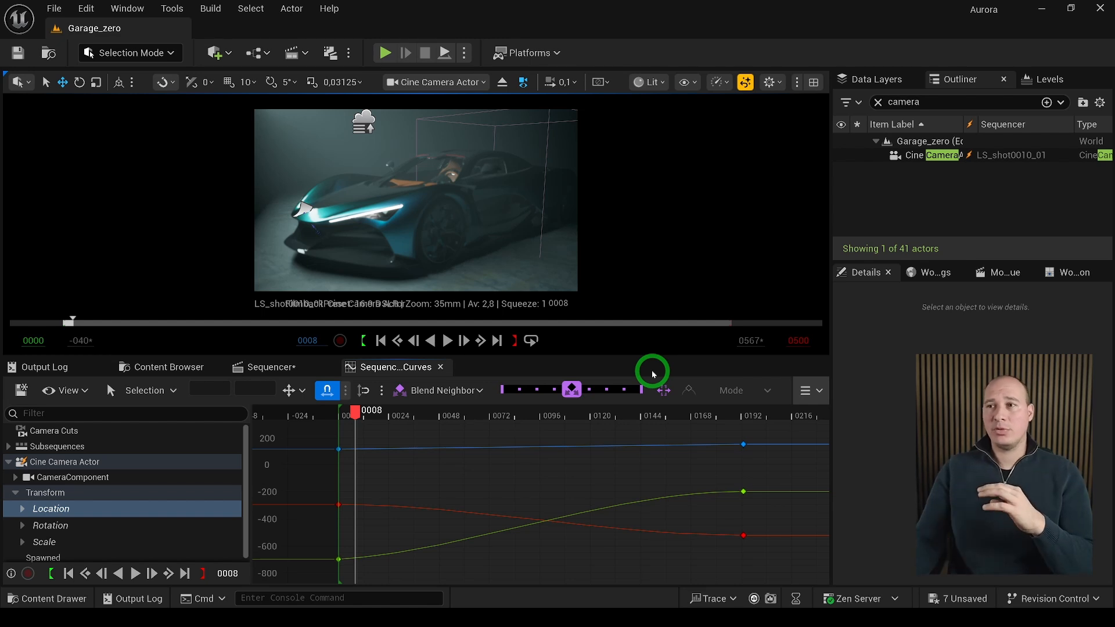
pyautogui.moveTo(339, 560)
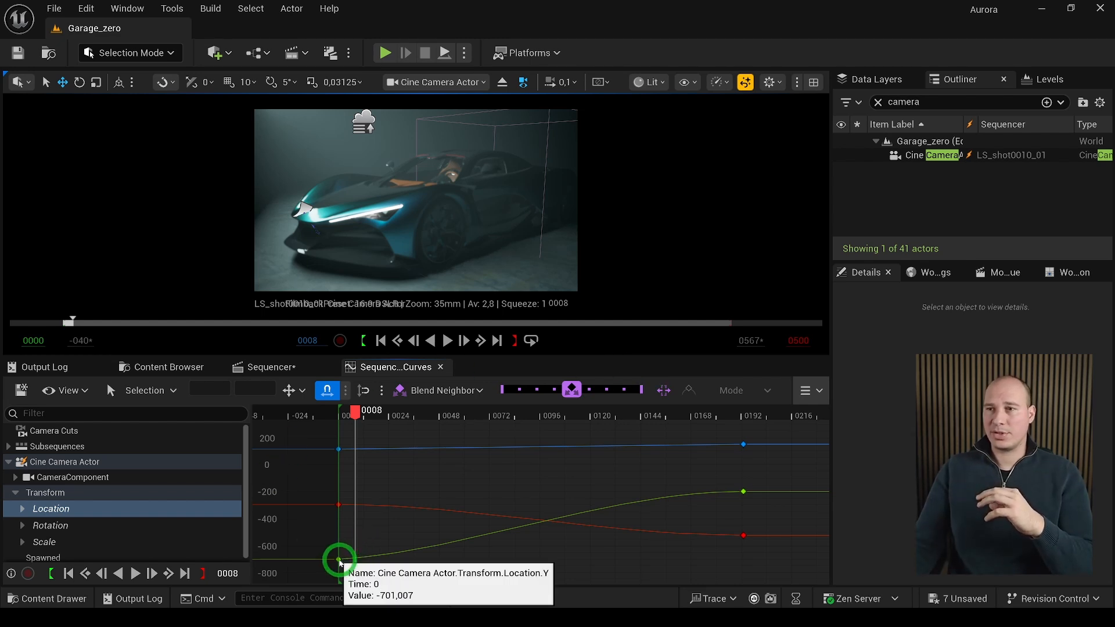
# Box-select the starting key of the camera's location curves in the curve editor.
pyautogui.moveTo(339, 561); pyautogui.dragTo(376, 511)
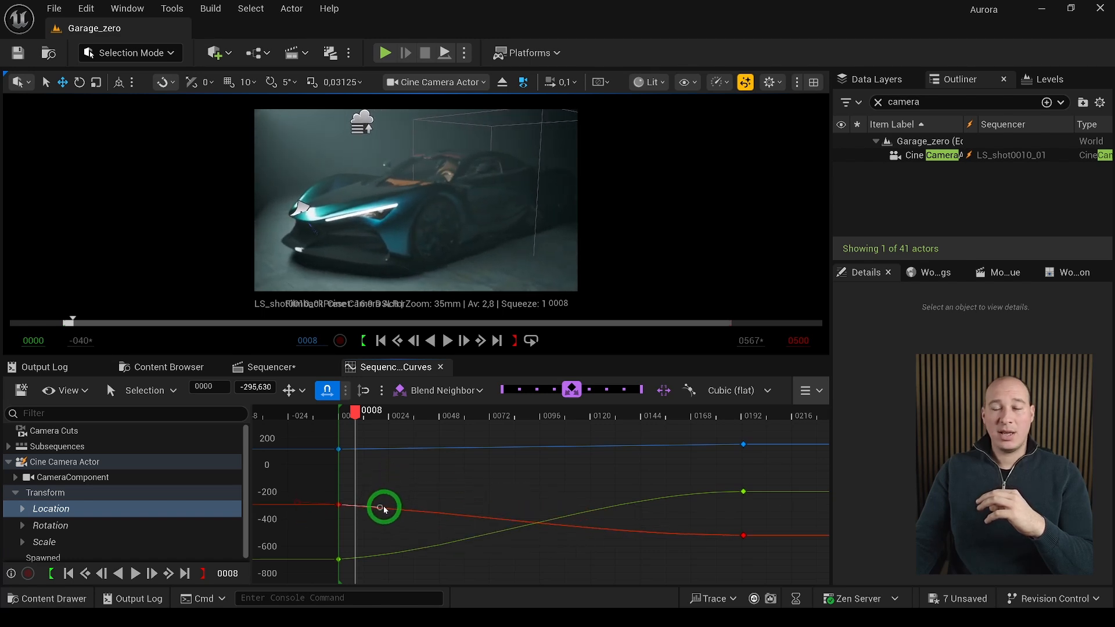
pyautogui.moveTo(382, 507)
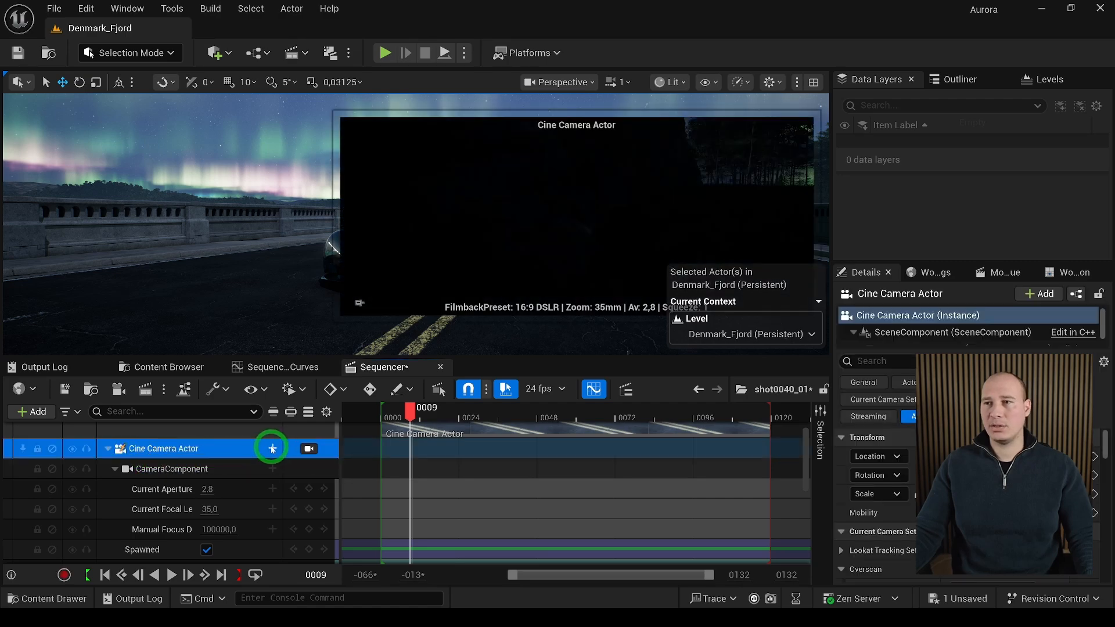
# Add an Attach track binding the cine camera to Aurora_Rig, stretched to the shot start.
pyautogui.click(271, 448)
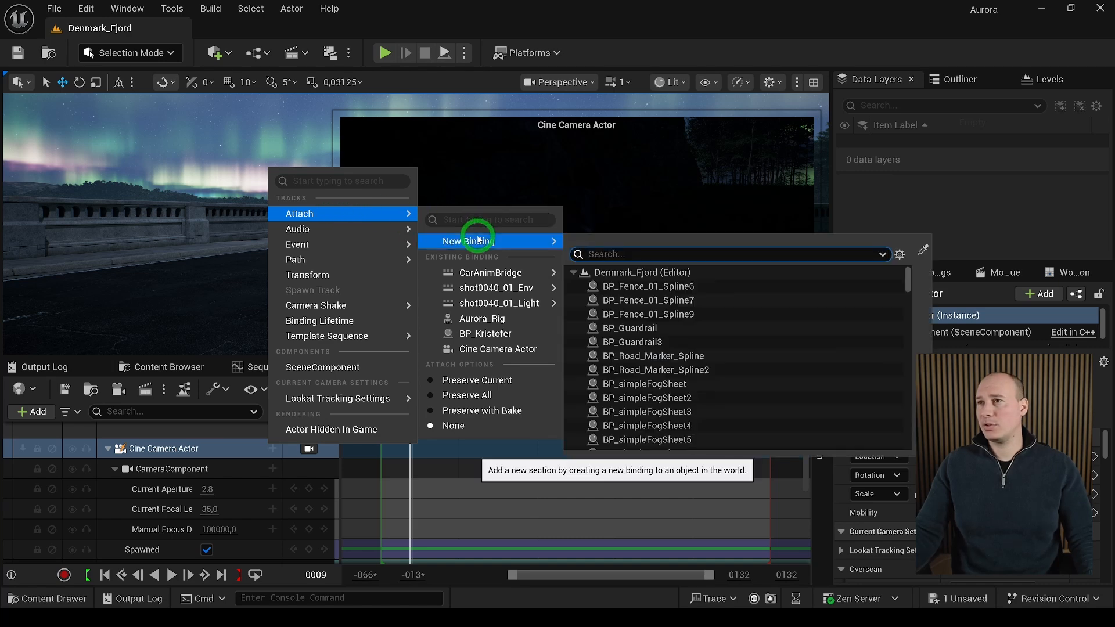
pyautogui.write('aur')
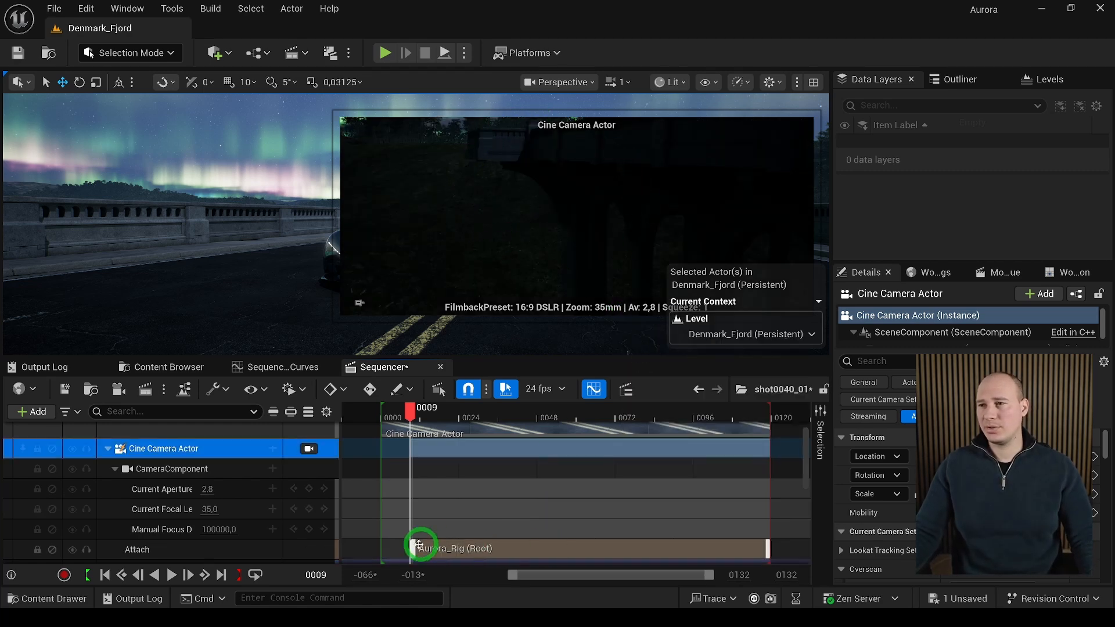
pyautogui.moveTo(421, 545); pyautogui.dragTo(411, 444)
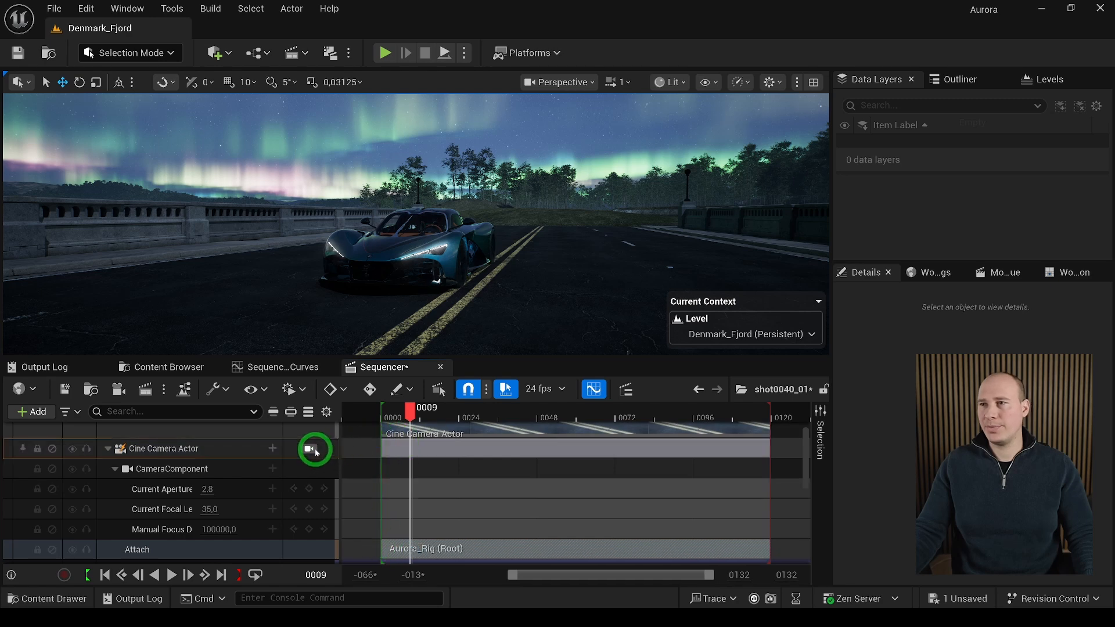
# Lock the viewport to the cine camera and scrub the timeline to watch it follow the car.
pyautogui.click(314, 448)
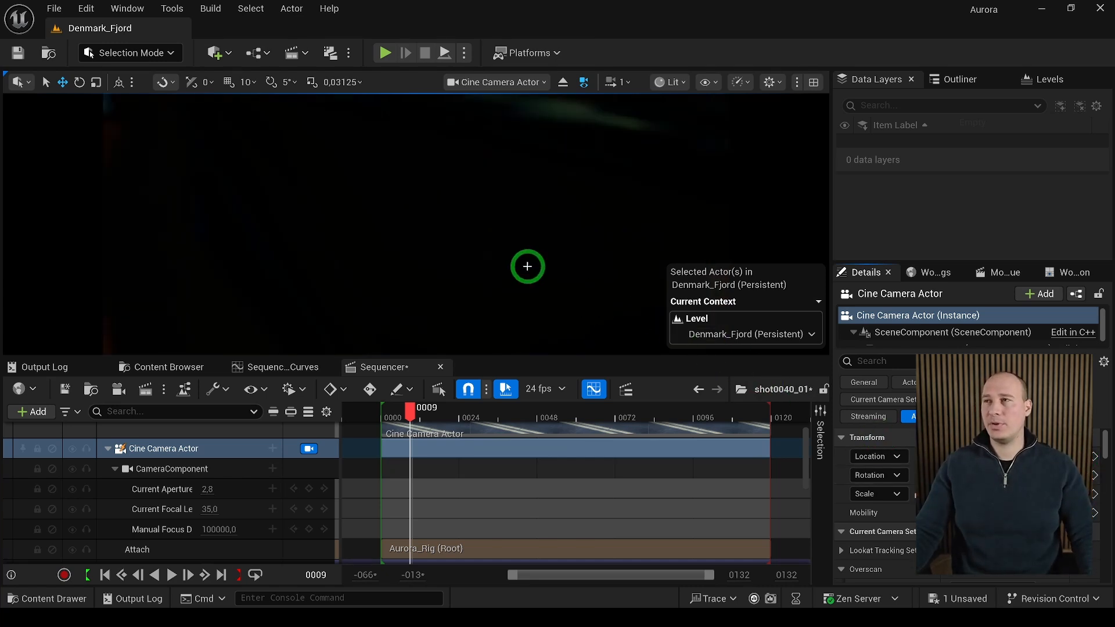
pyautogui.moveTo(492, 254)
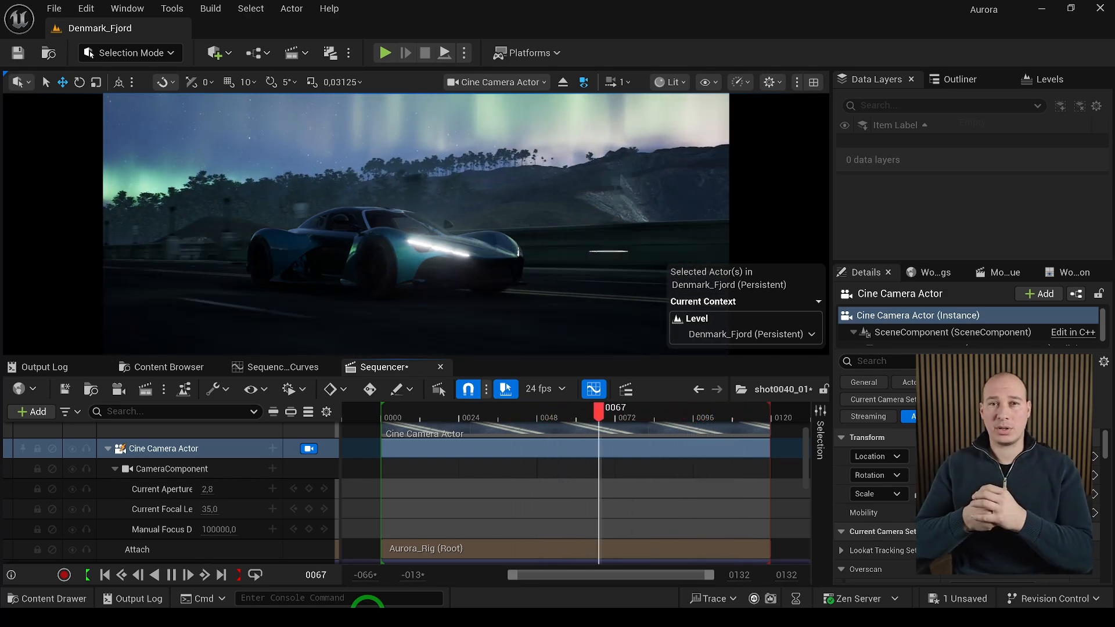
pyautogui.moveTo(599, 412); pyautogui.dragTo(755, 413)
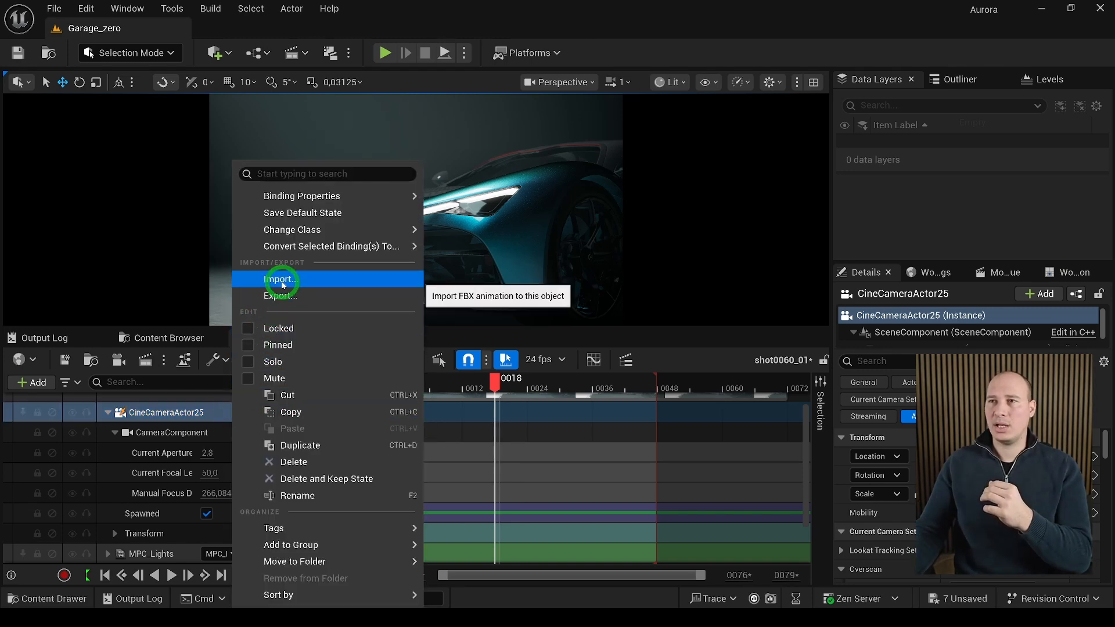
# Import the FBX camera animation onto CineCameraActor25, replacing its Transform track.
pyautogui.click(280, 278)
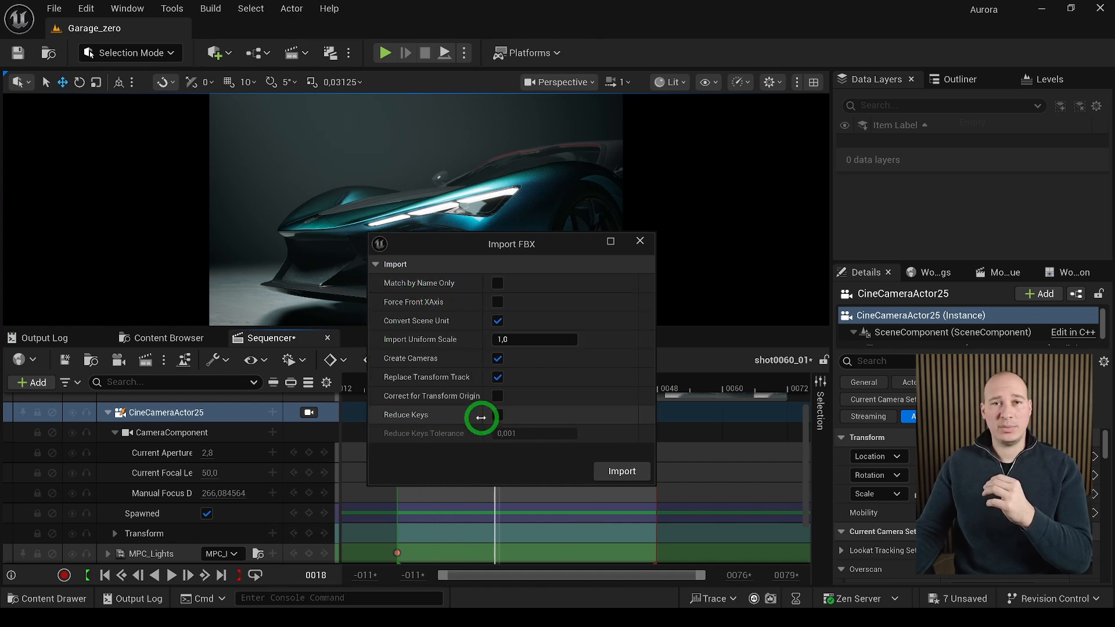
pyautogui.click(621, 471)
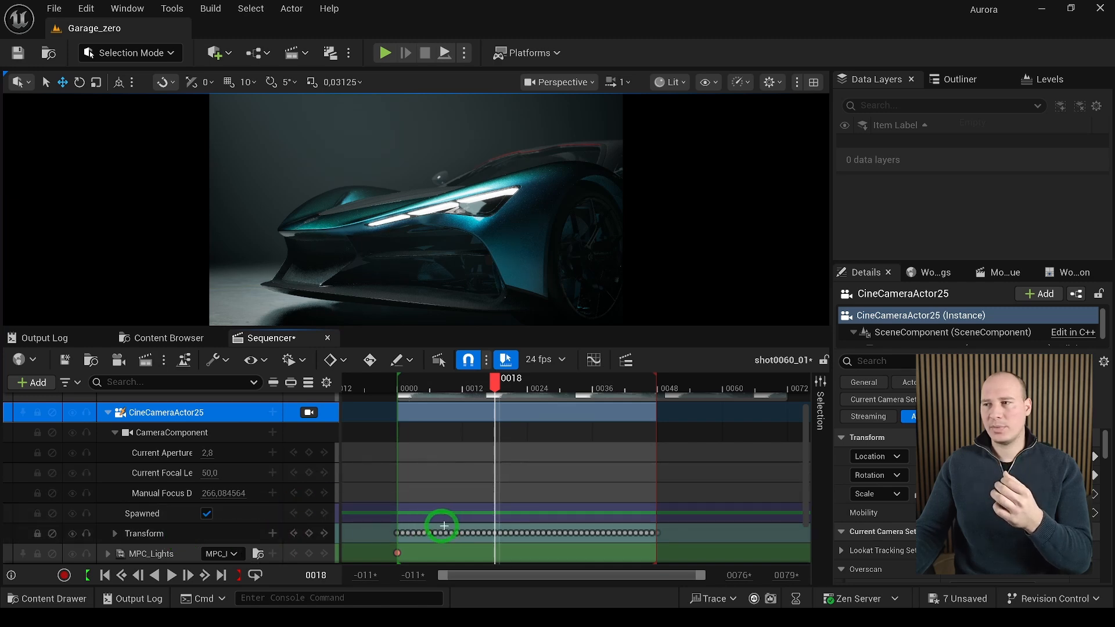
pyautogui.click(170, 574)
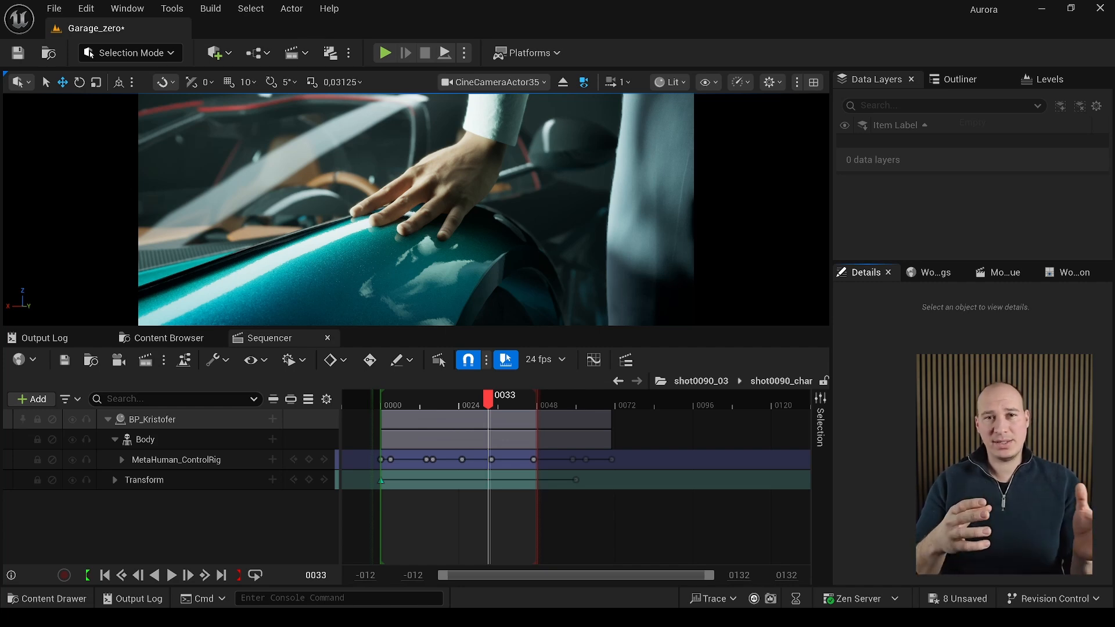
# Play shot0090's BP_Kristofer control-rig animation with the hand resting on the car.
pyautogui.click(171, 574)
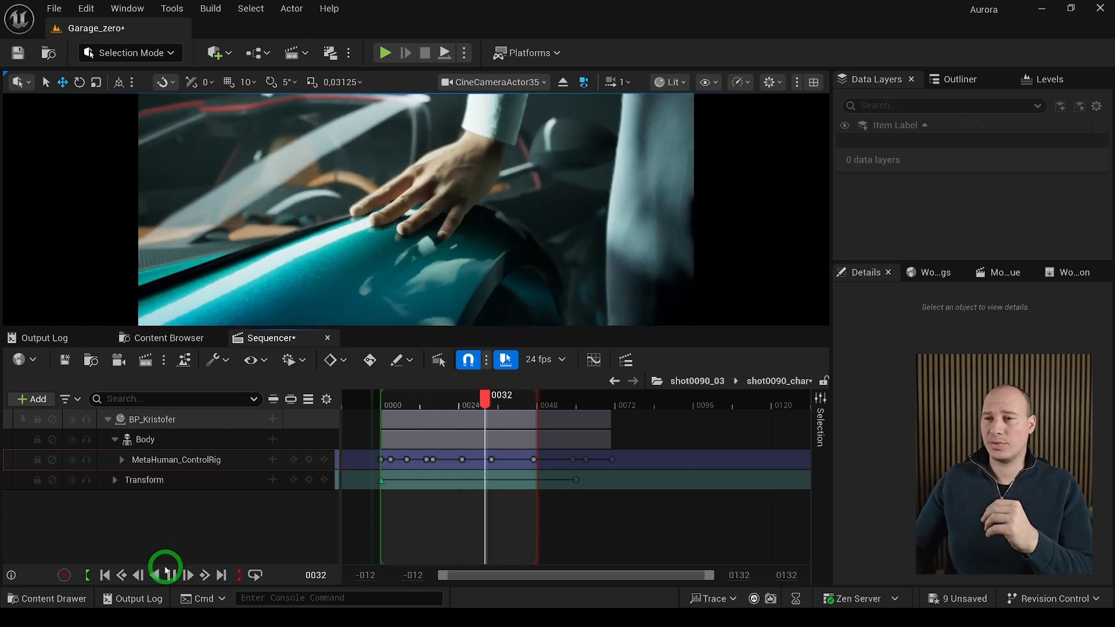
# Play the hand-on-car sequence and inspect the hand_l_fk_ctrl keyframes in Animation Mode.
pyautogui.click(170, 575)
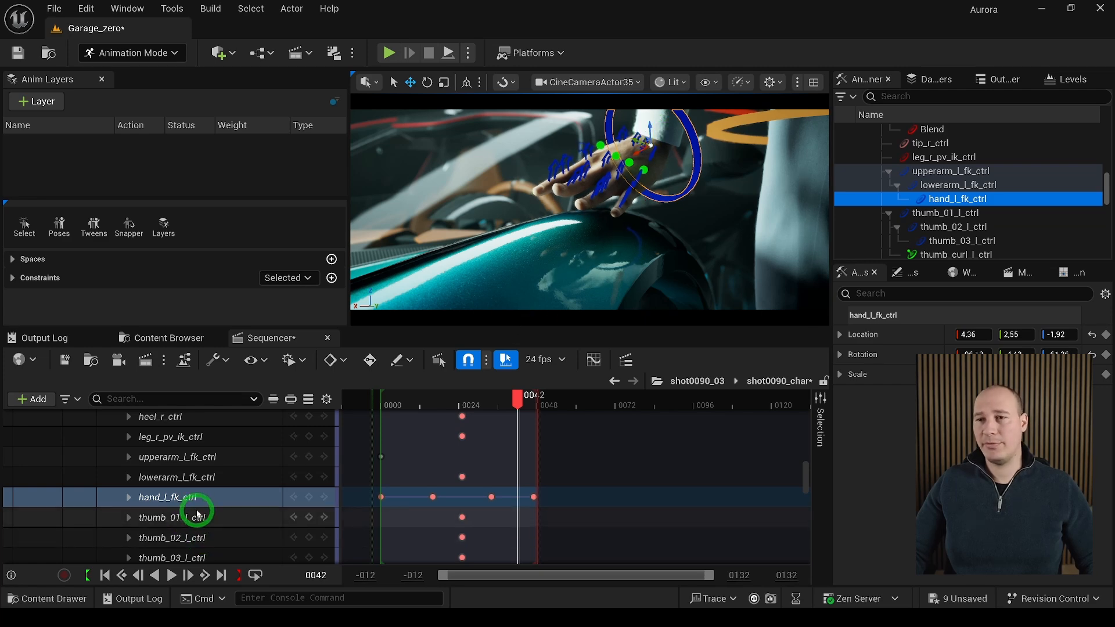
pyautogui.click(167, 496)
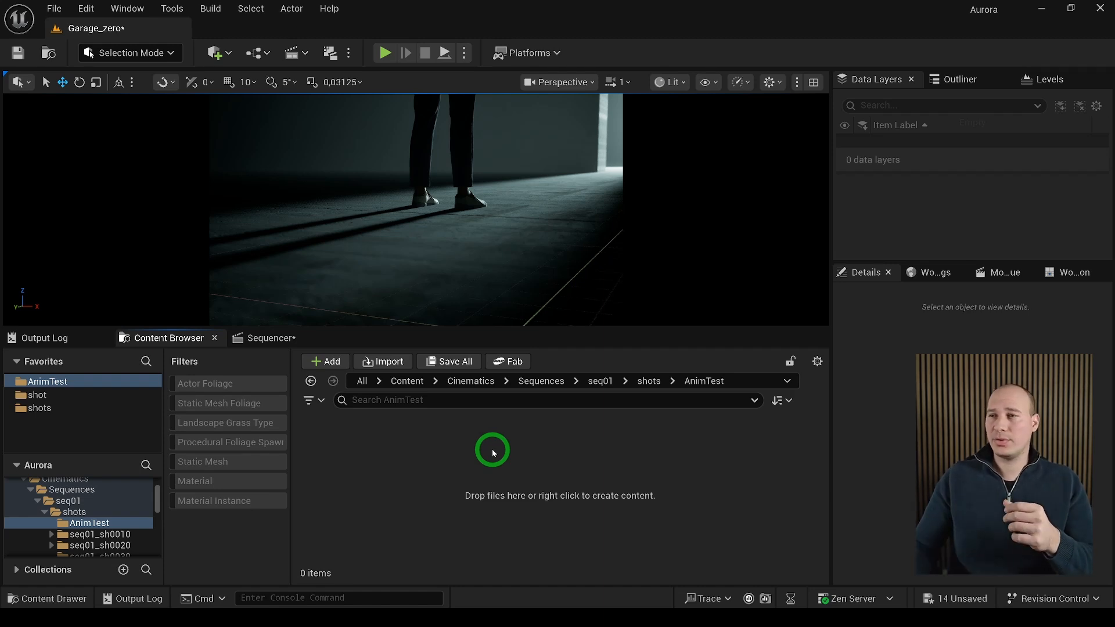
# Import MOB1_Walk_F.FBX into the AnimTest folder.
pyautogui.rightClick(490, 452)
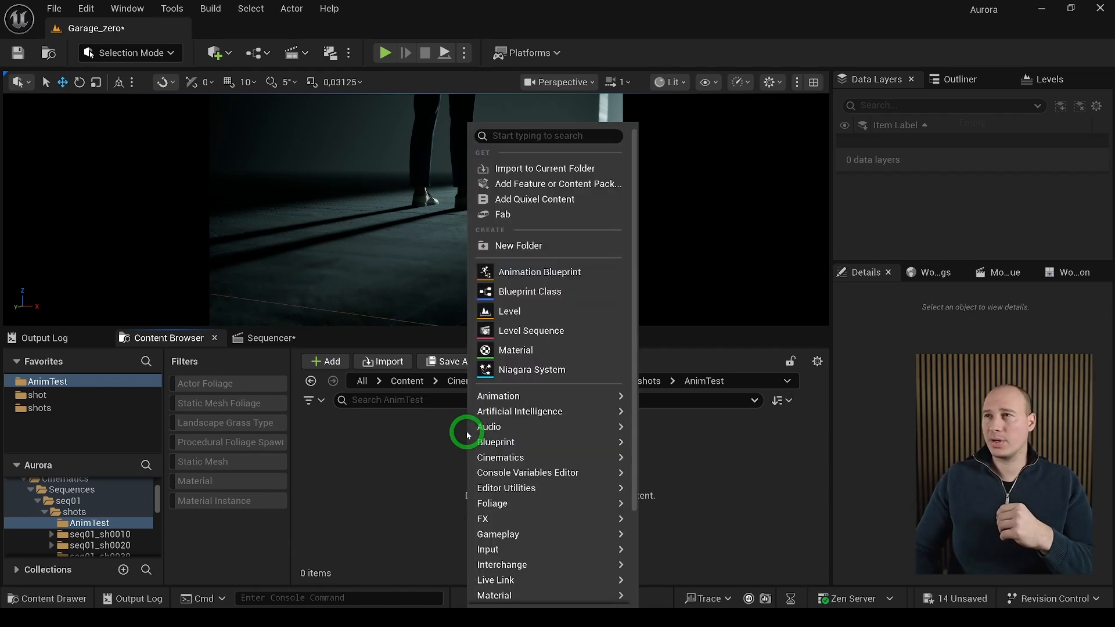
pyautogui.click(545, 168)
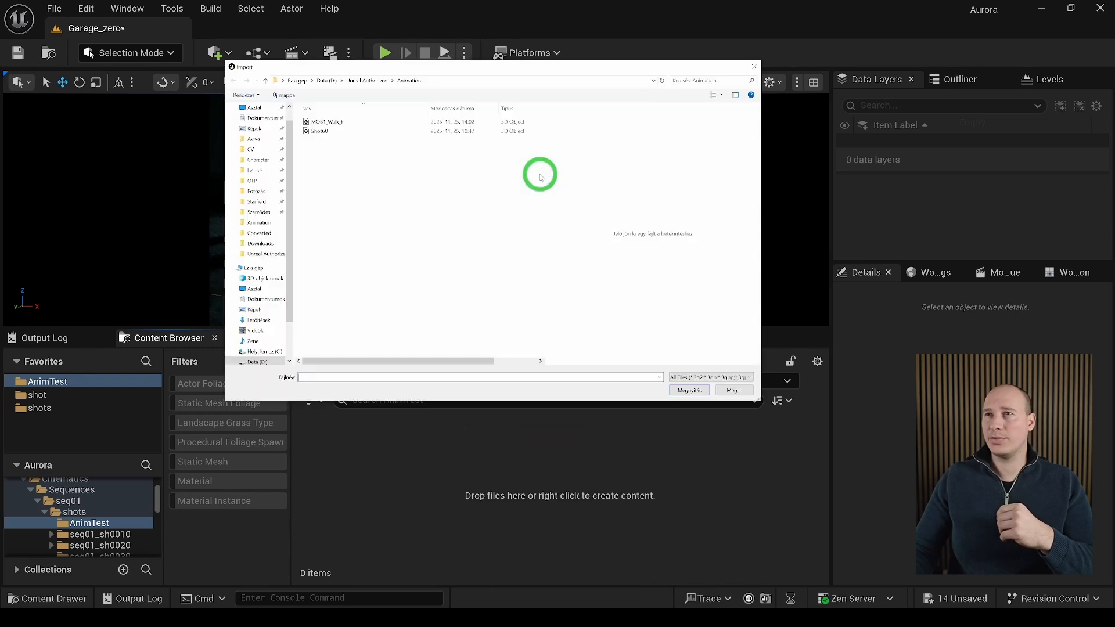
pyautogui.click(324, 120)
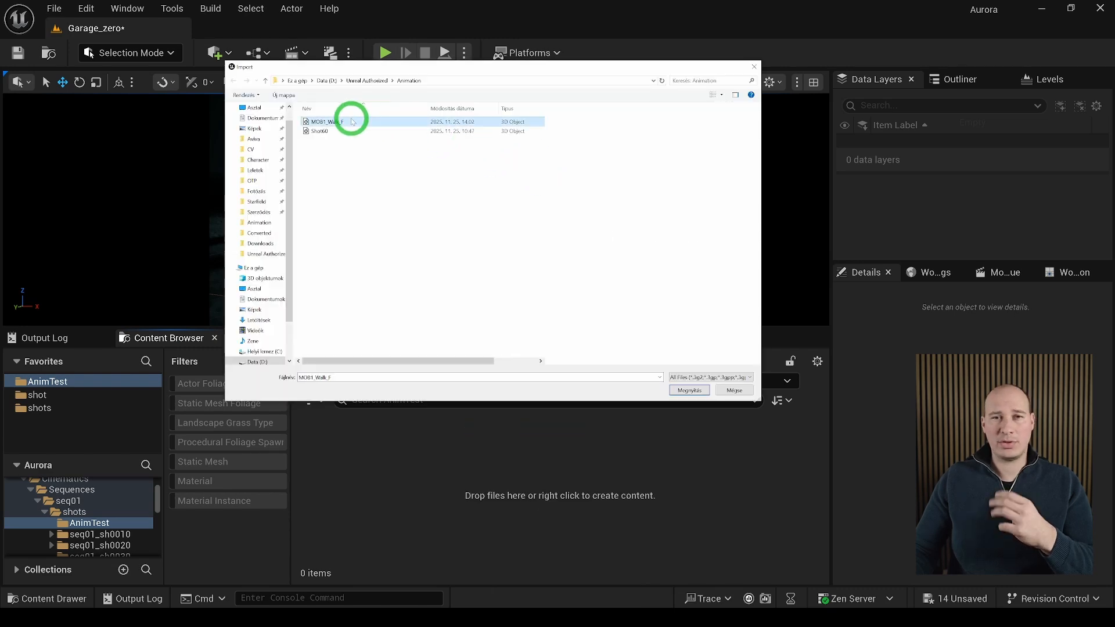
pyautogui.click(735, 391)
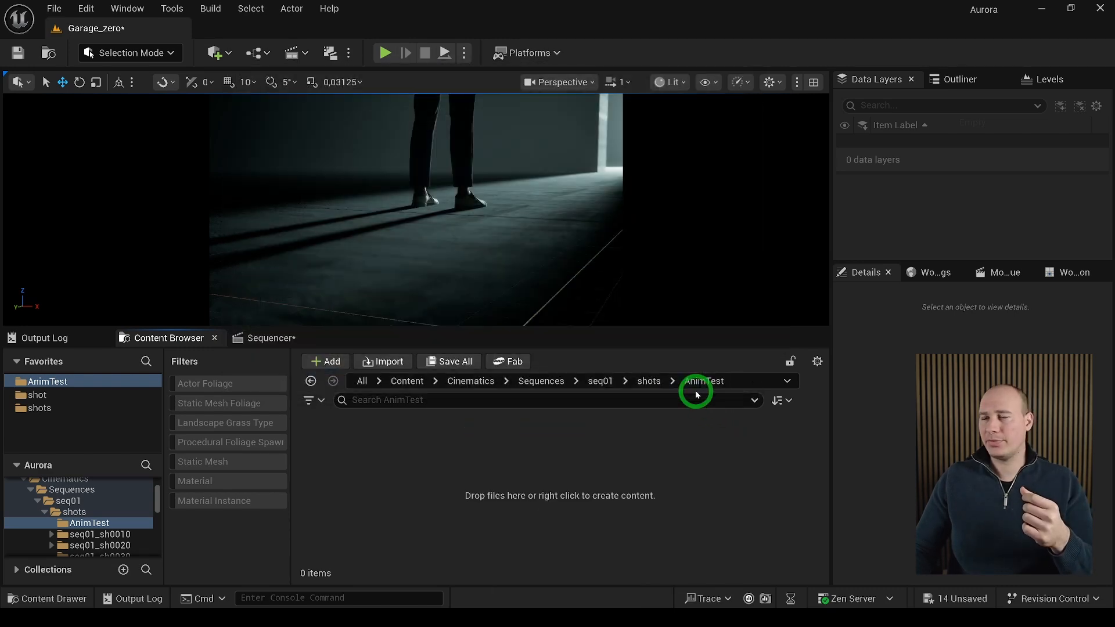
pyautogui.click(383, 362)
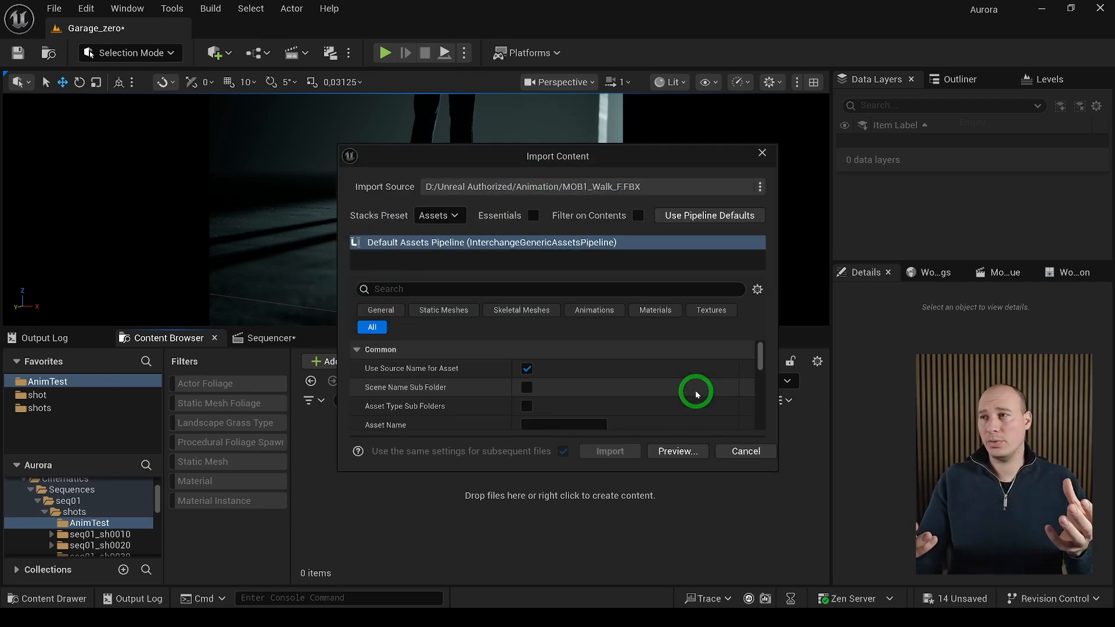
pyautogui.moveTo(617, 321)
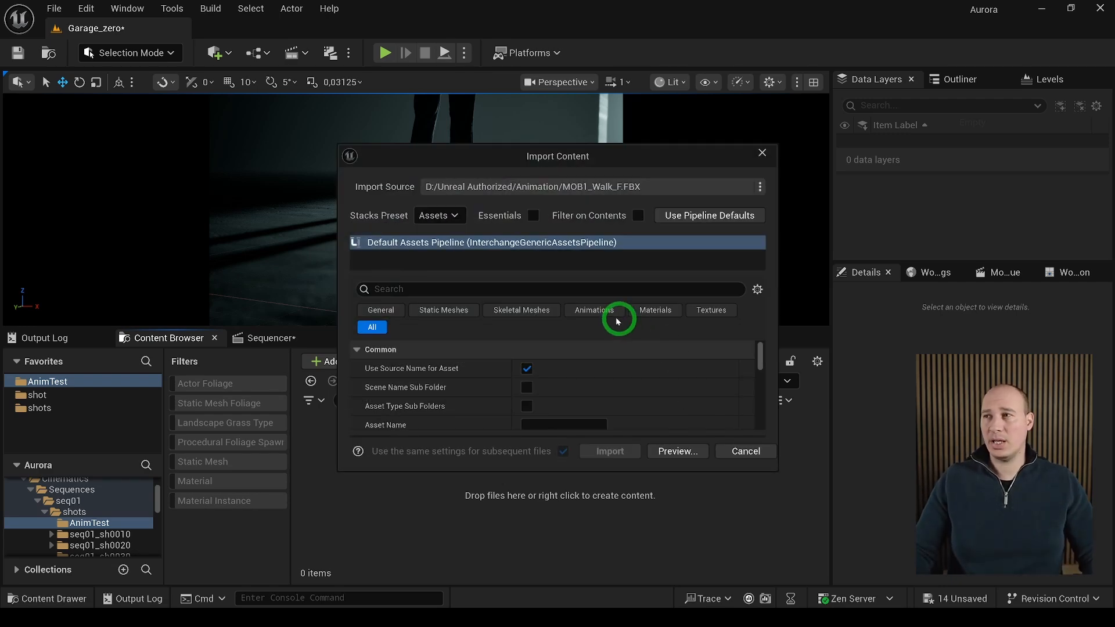
# Assign the metahuman_base_skel skeleton in the animation import settings and import.
pyautogui.click(593, 310)
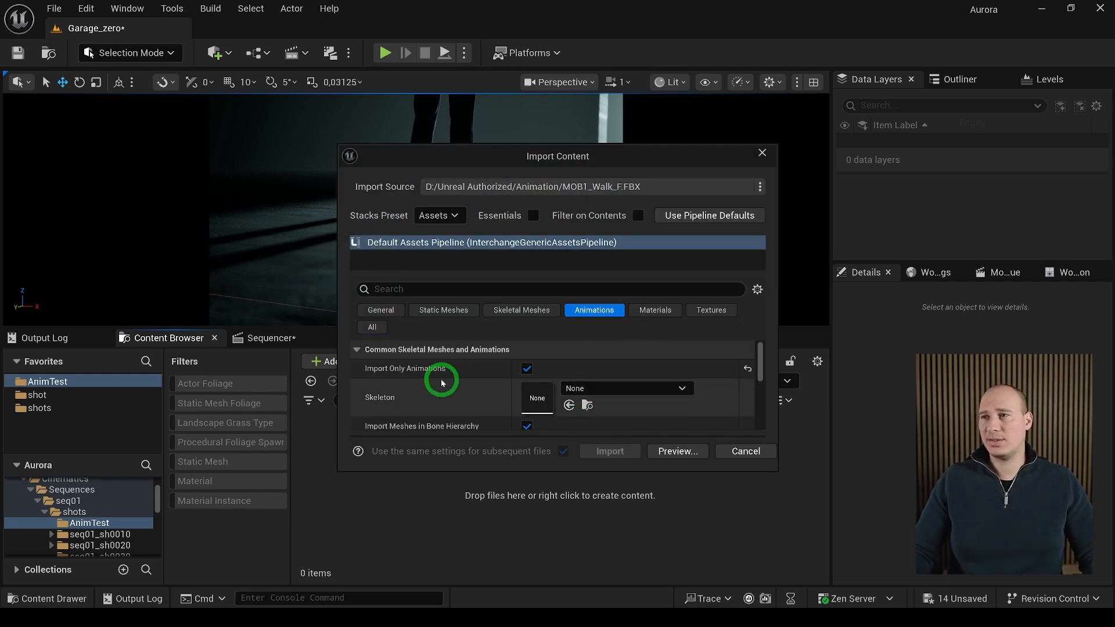
pyautogui.click(626, 389)
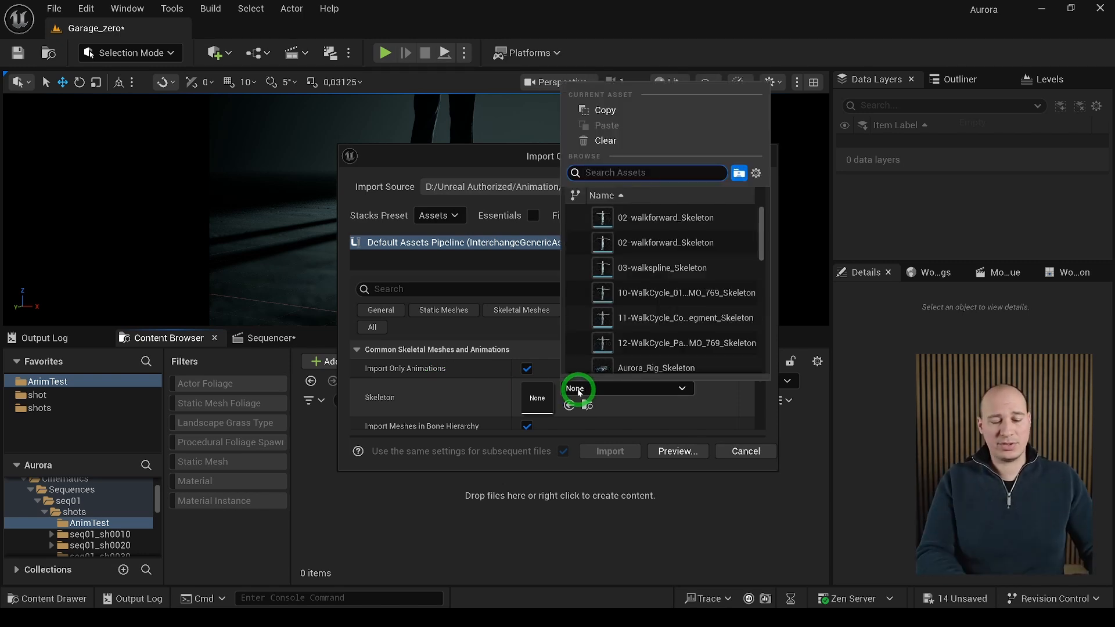
pyautogui.write('meta')
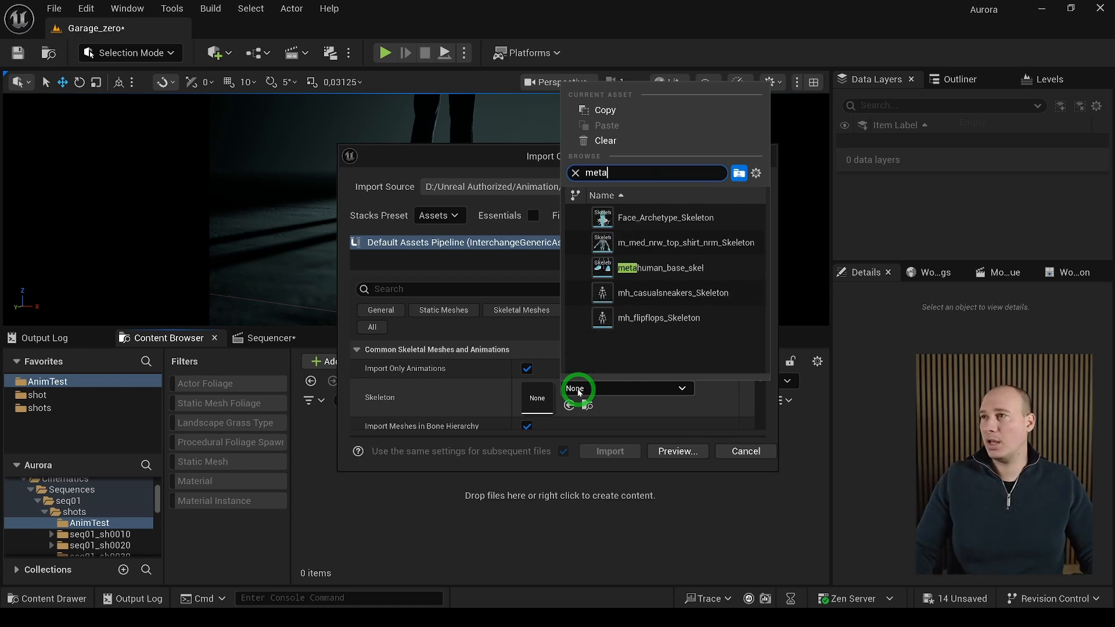
pyautogui.moveTo(662, 267)
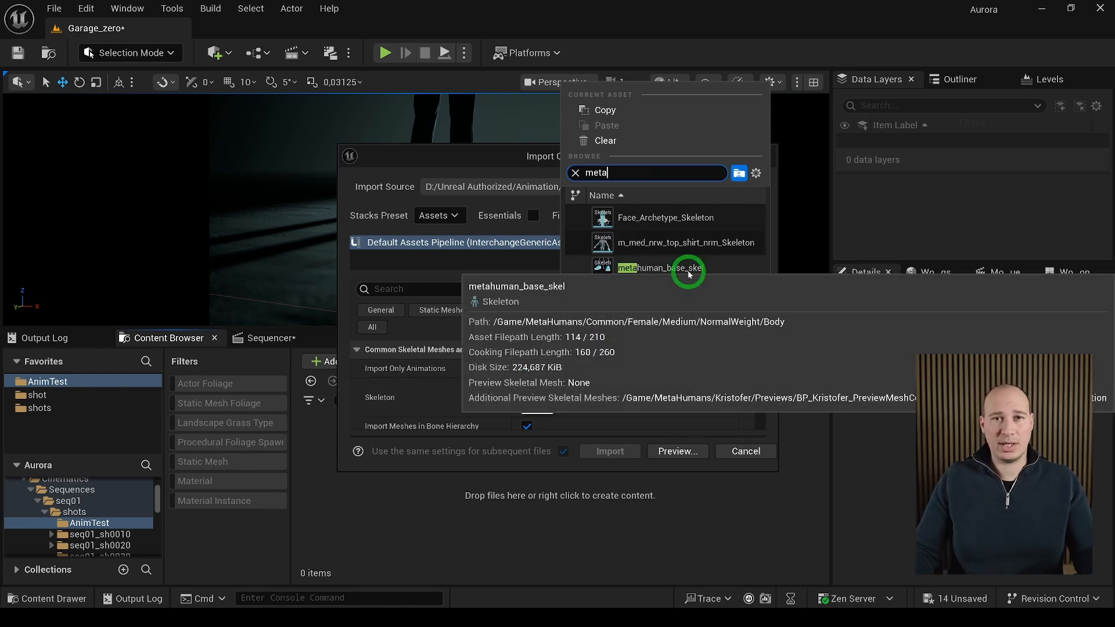
pyautogui.click(609, 450)
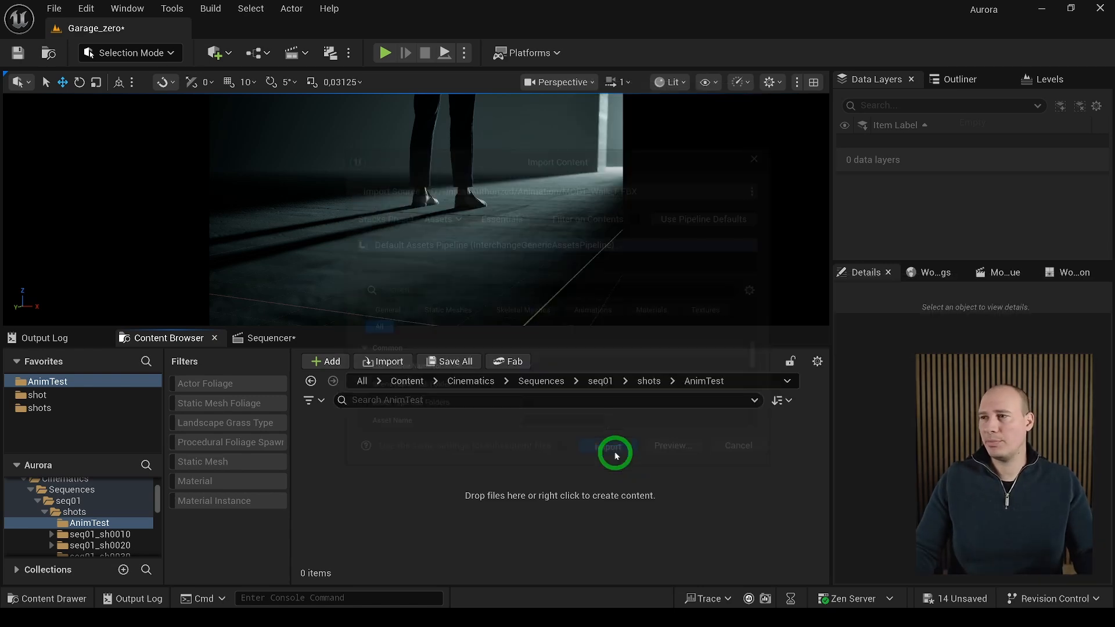
pyautogui.click(608, 447)
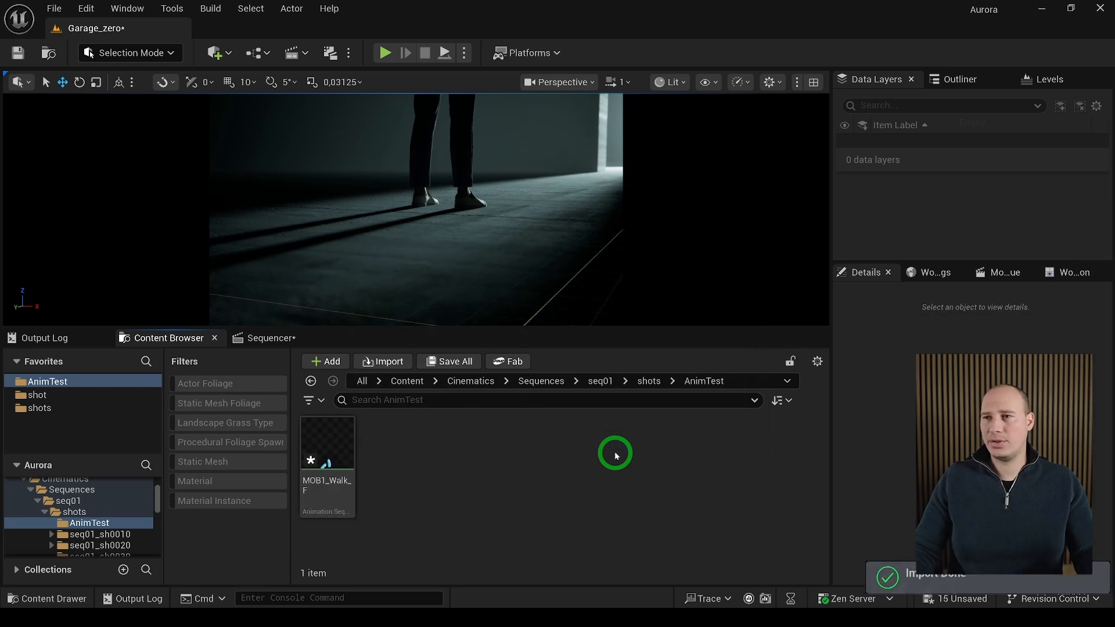
pyautogui.moveTo(349, 447)
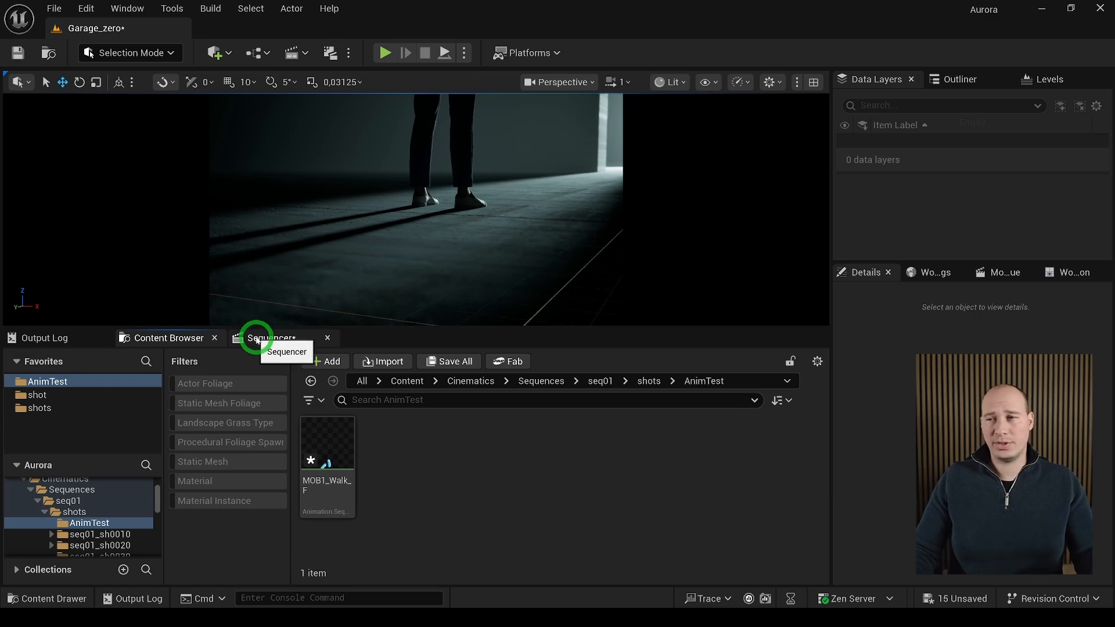
# Add a MOB1_Walk_F animation track to BP_Kristofer's Body and preview the walk.
pyautogui.click(270, 338)
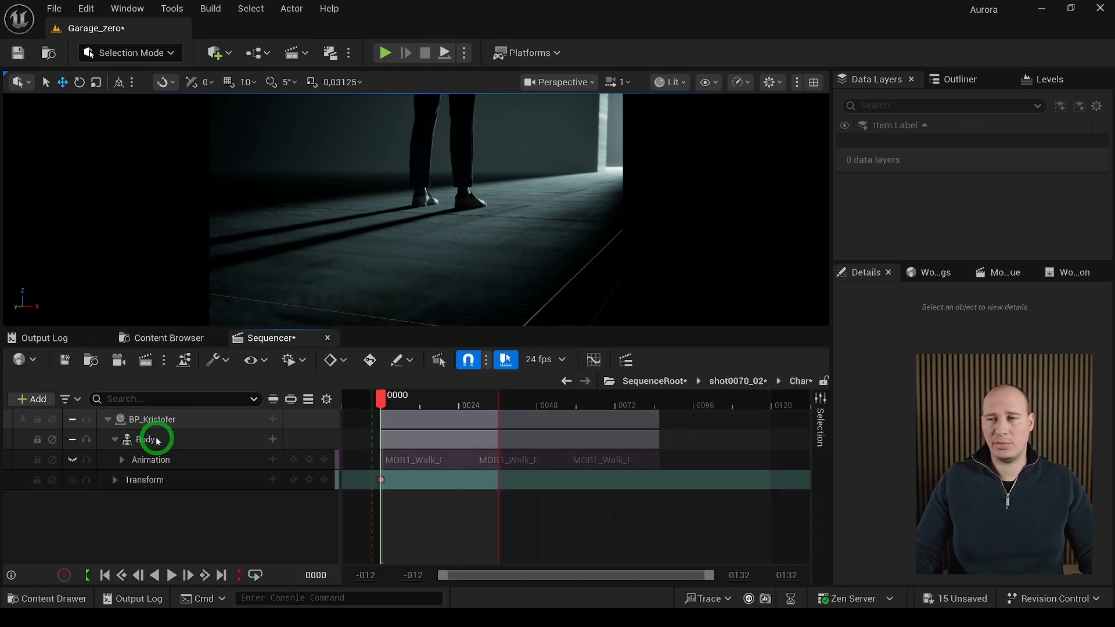
pyautogui.click(145, 440)
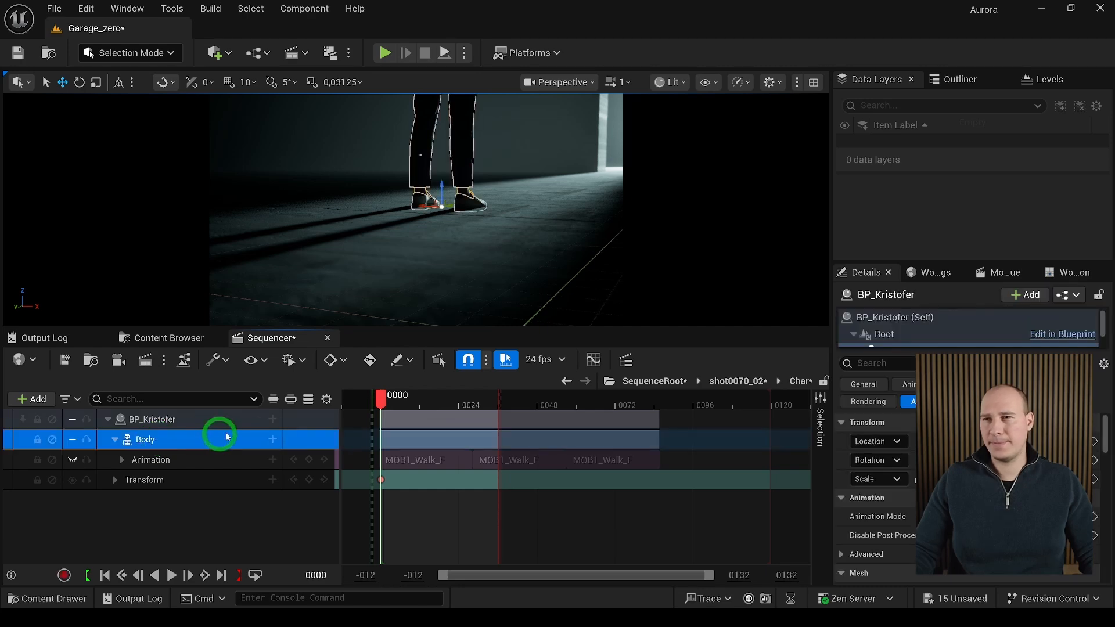
pyautogui.click(271, 439)
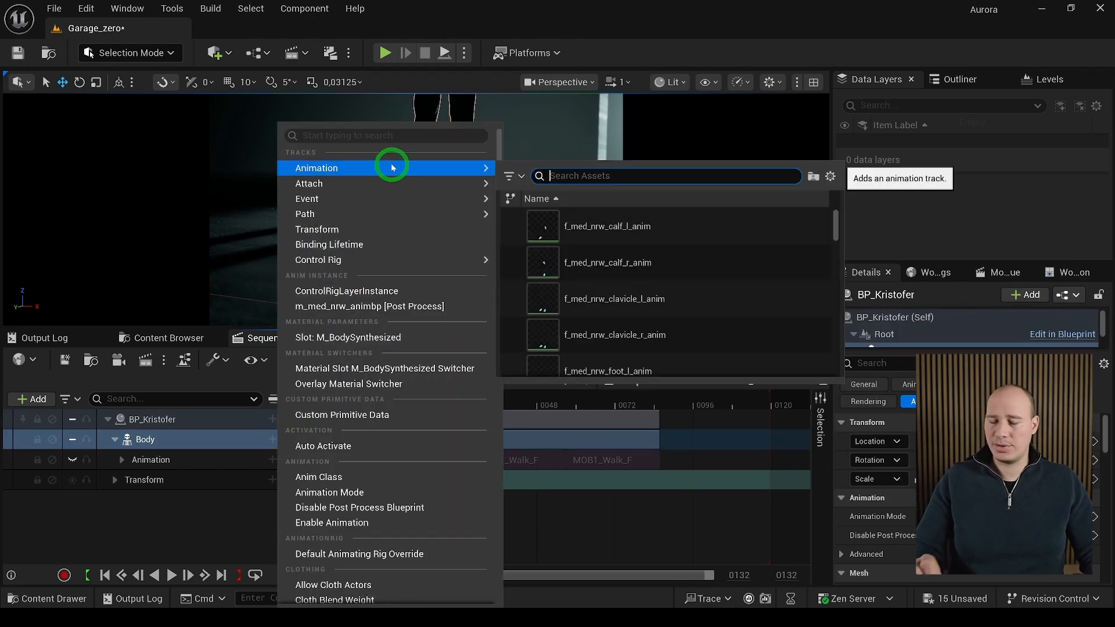
pyautogui.write('mob')
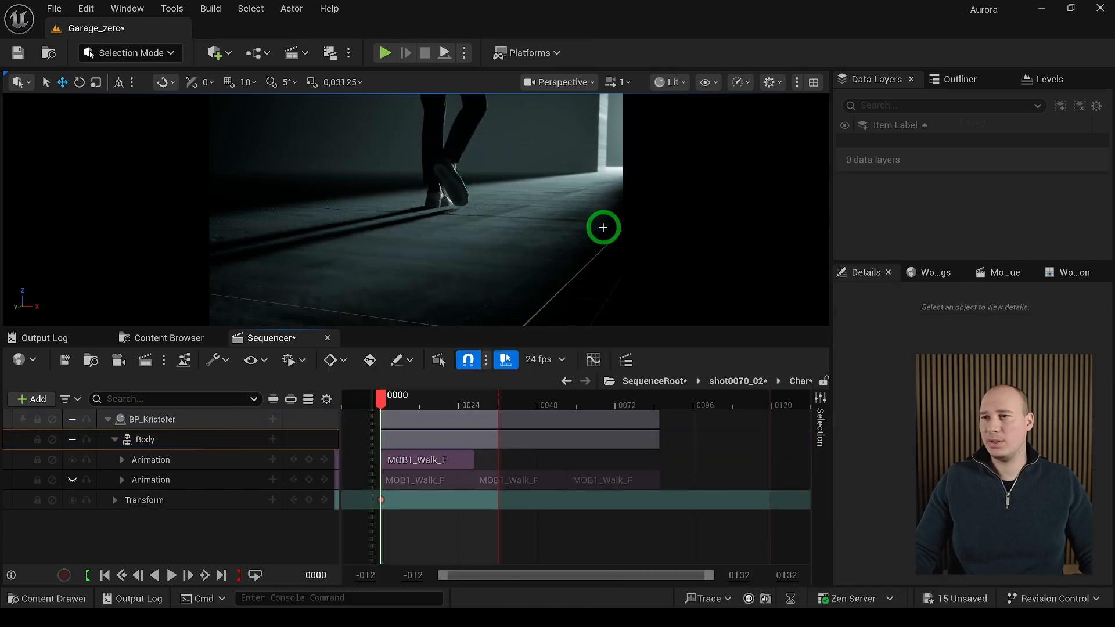
pyautogui.click(170, 574)
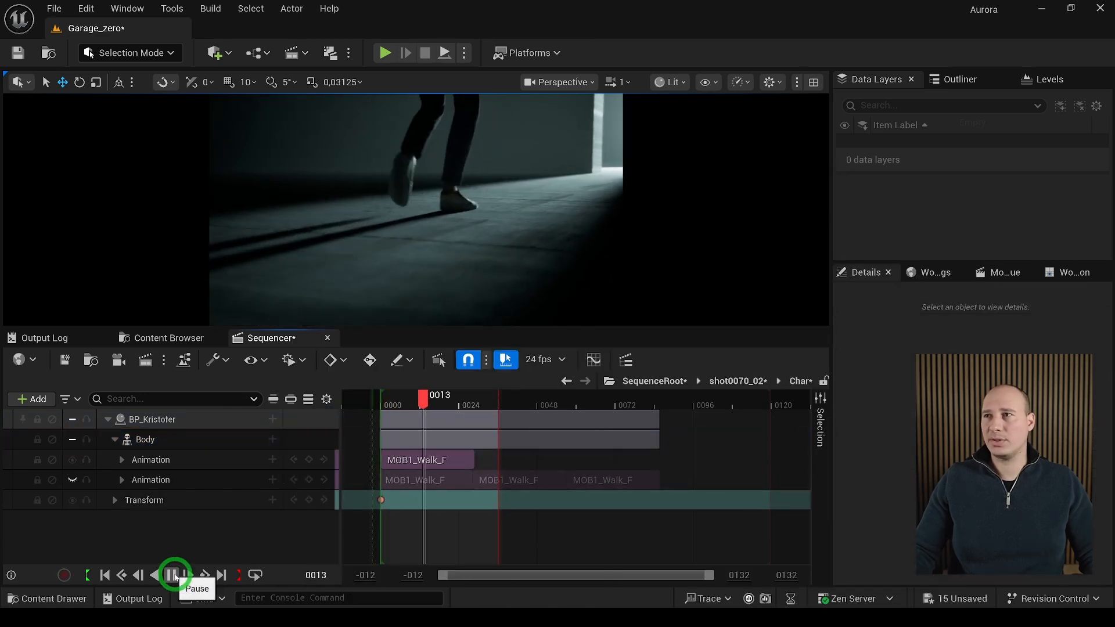
# Duplicate the MOB1_Walk_F clip at frame 29 and check its Motion Blending Options.
pyautogui.click(174, 575)
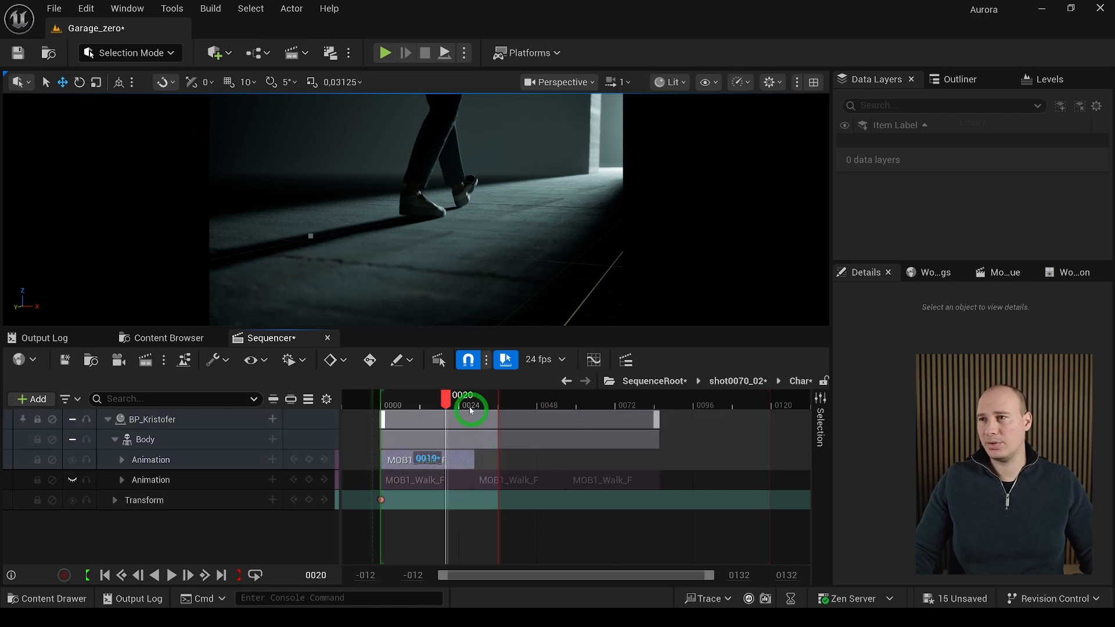
pyautogui.moveTo(469, 409); pyautogui.dragTo(478, 405)
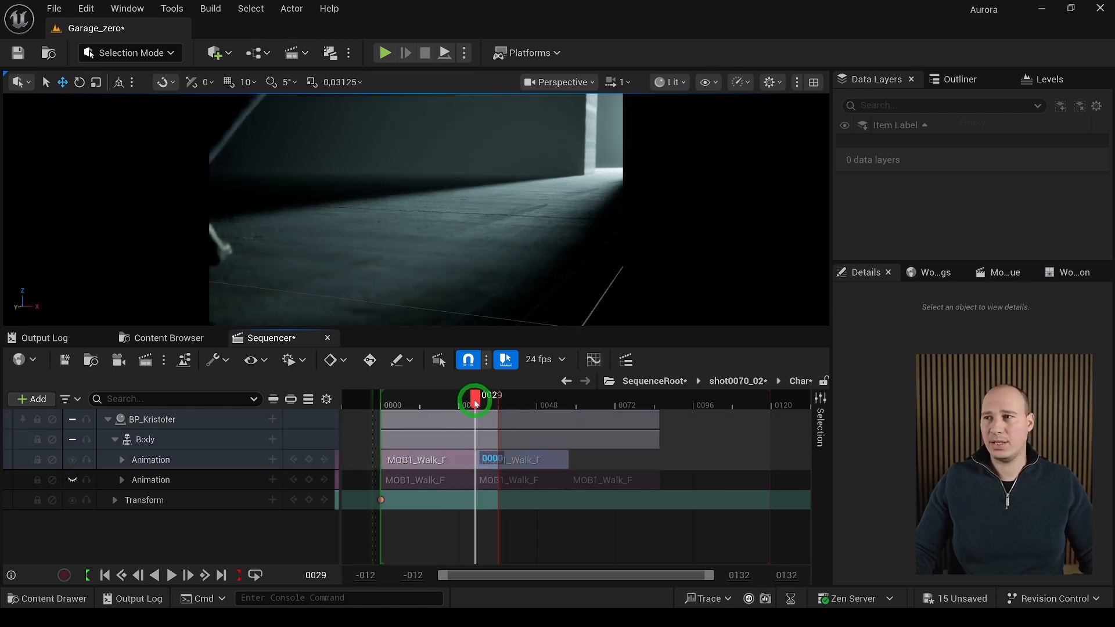
pyautogui.rightClick(455, 459)
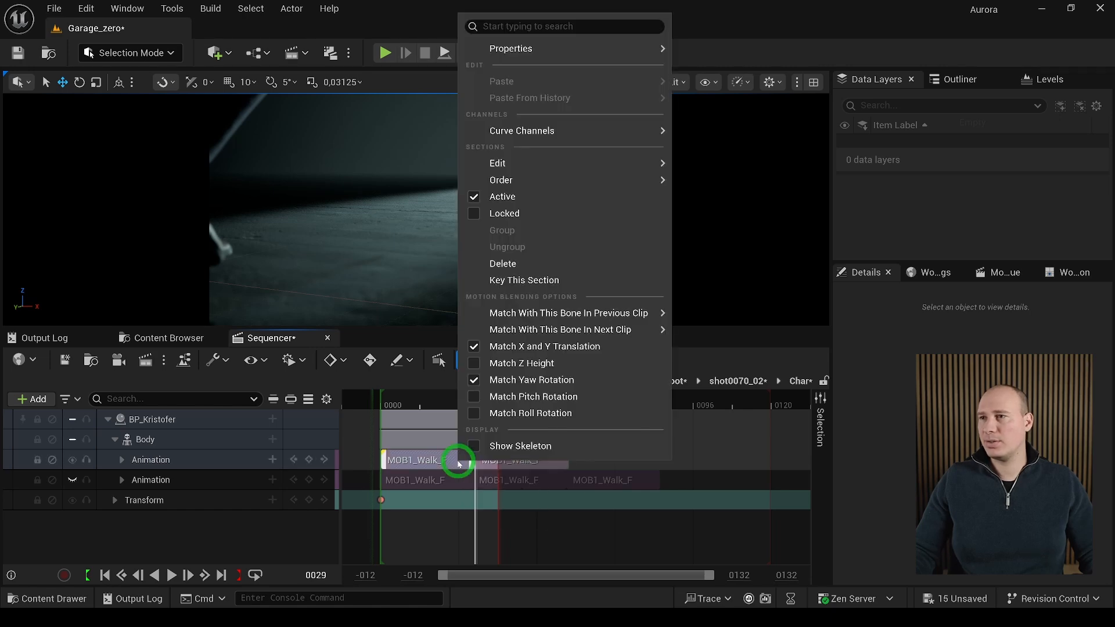
pyautogui.moveTo(559, 346)
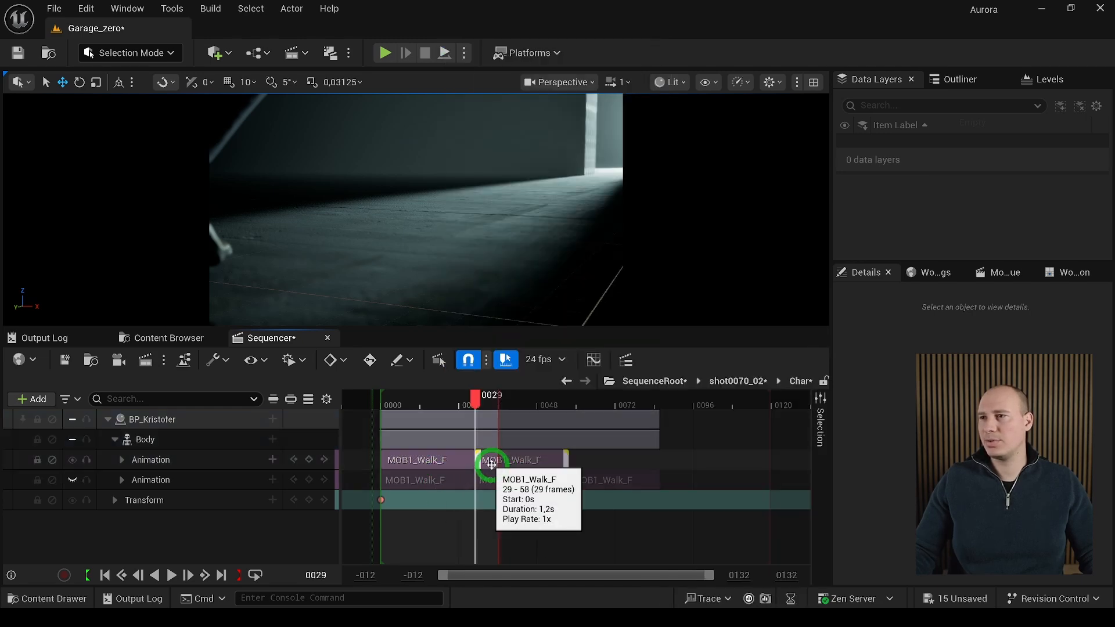
pyautogui.rightClick(489, 463)
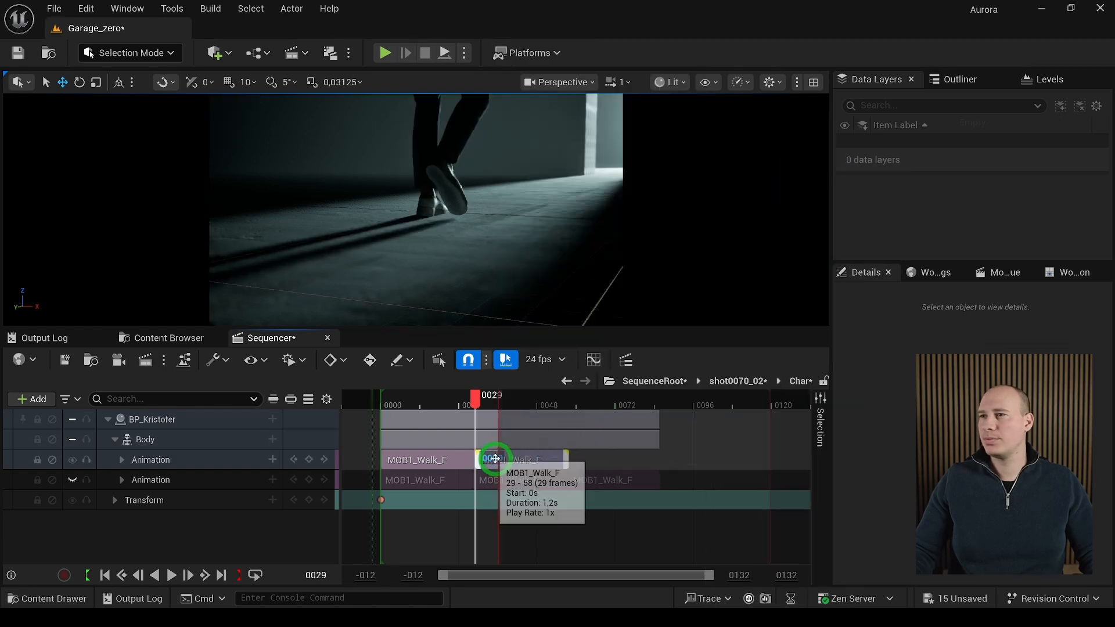
pyautogui.rightClick(491, 459)
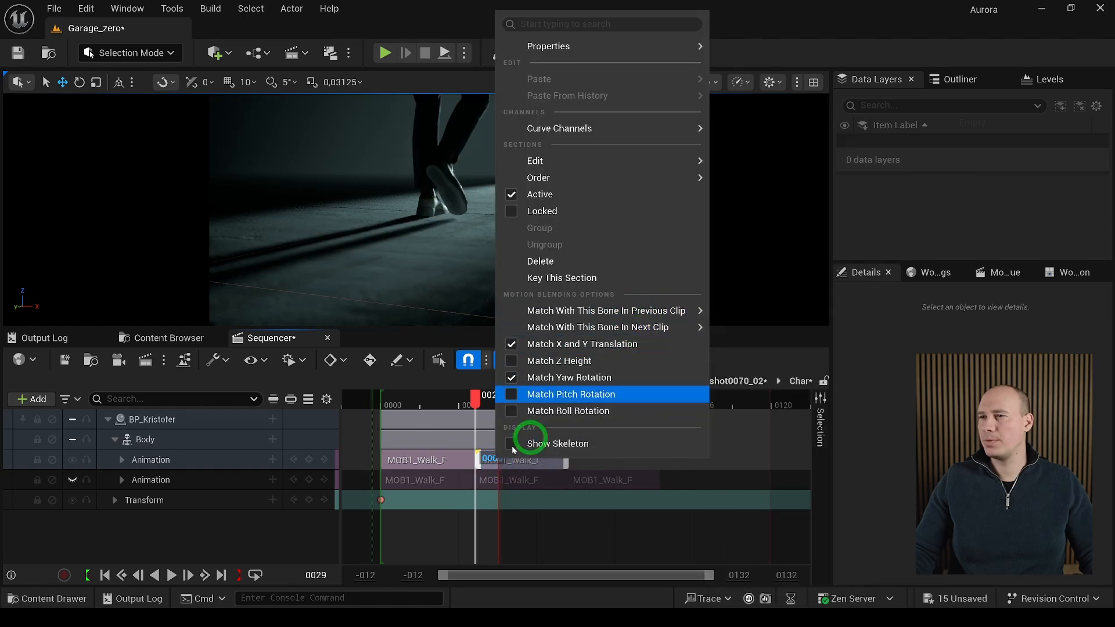